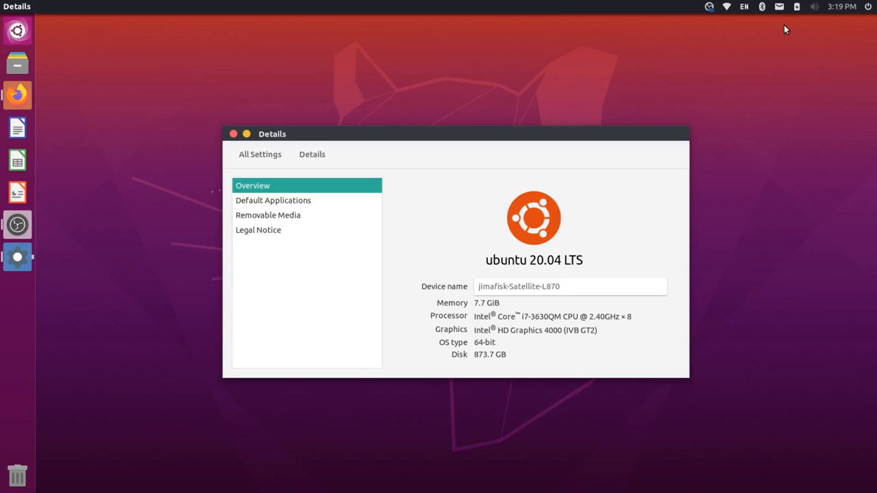
{"action": "mouse_move", "coordinate": [710, 160]}
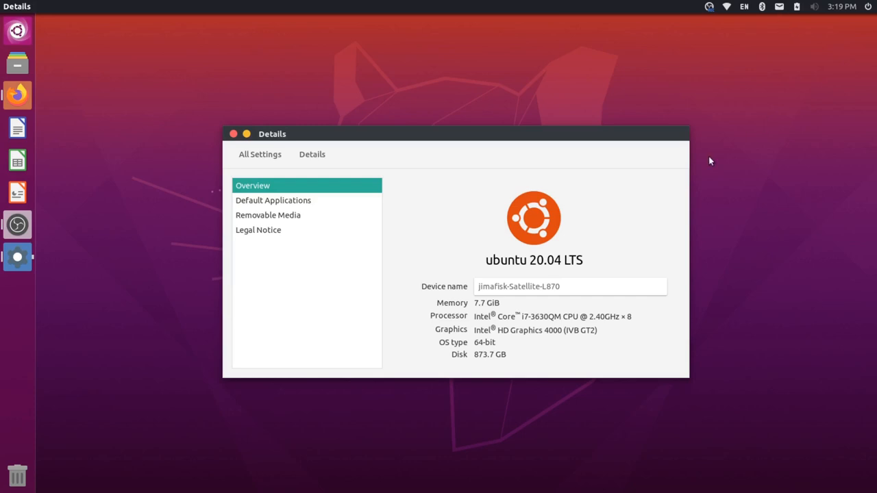
{"action": "mouse_move", "coordinate": [474, 241]}
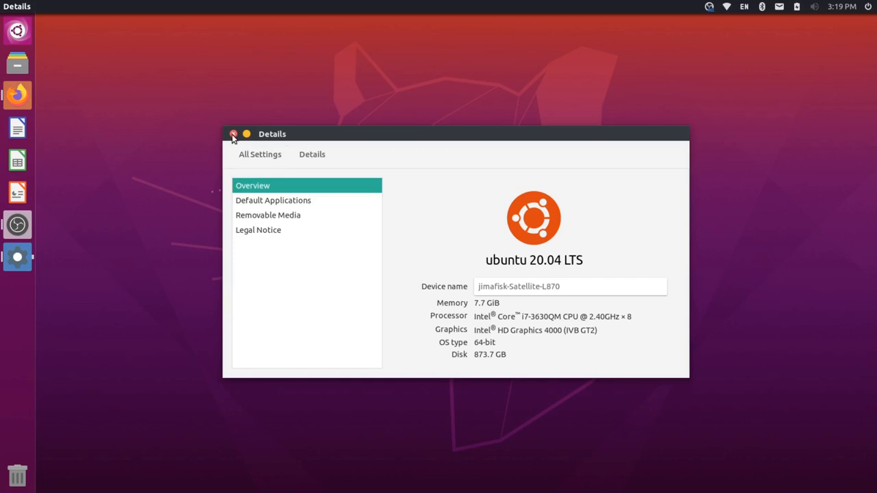
Close the Details window showing the Ubuntu 20.04 LTS system specs
{"action": "left_click", "coordinate": [233, 135]}
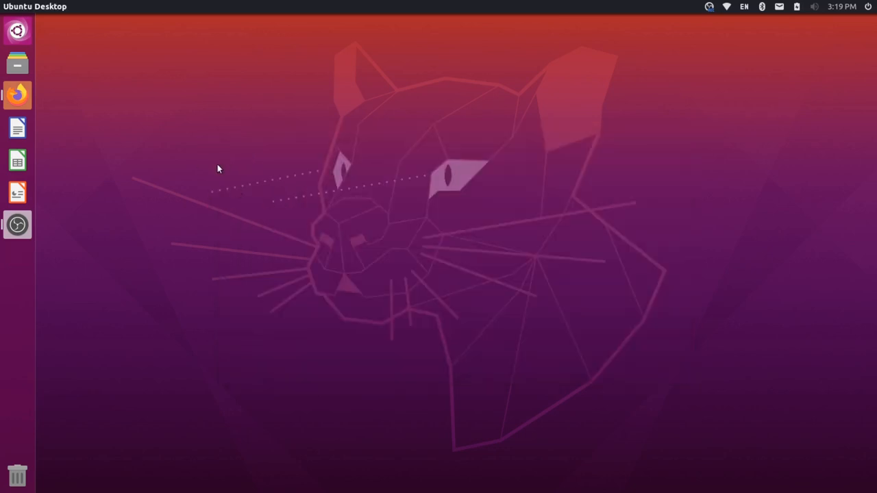
{"action": "mouse_move", "coordinate": [183, 172]}
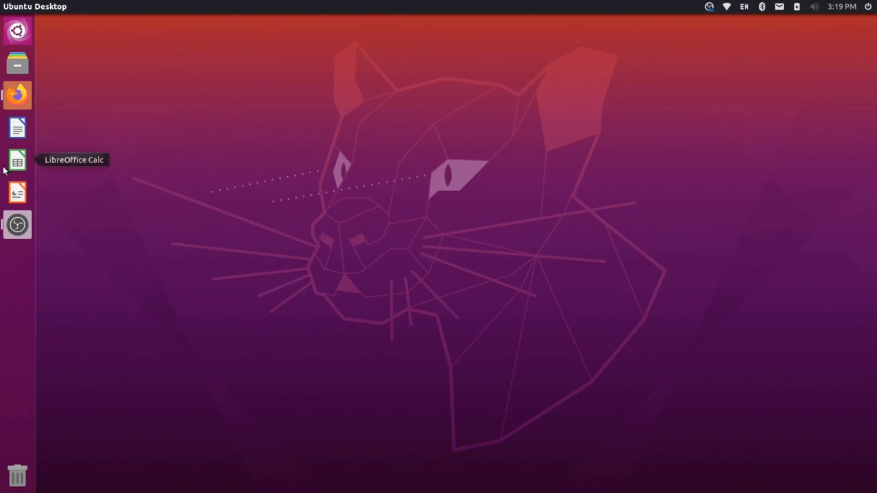
{"action": "mouse_move", "coordinate": [79, 77]}
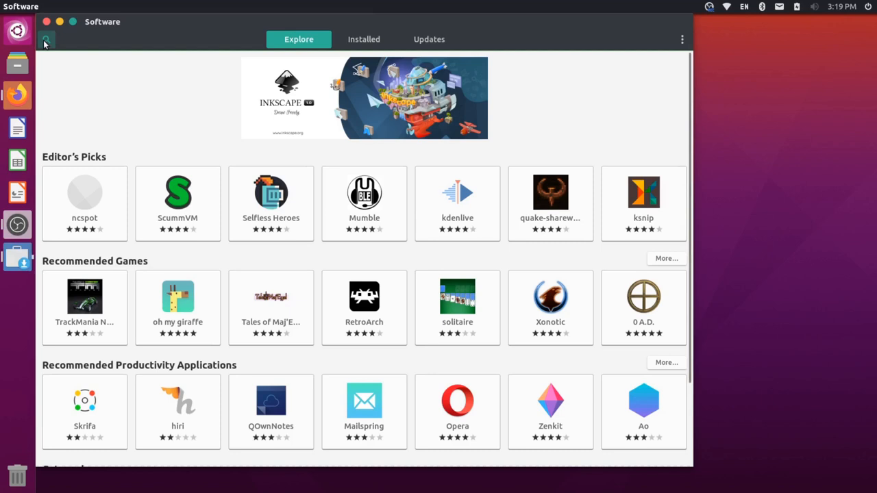
Search Ubuntu Software for 'unity tweak', install Unity Tweak Tool and authorise the installation
{"action": "left_click", "coordinate": [47, 38]}
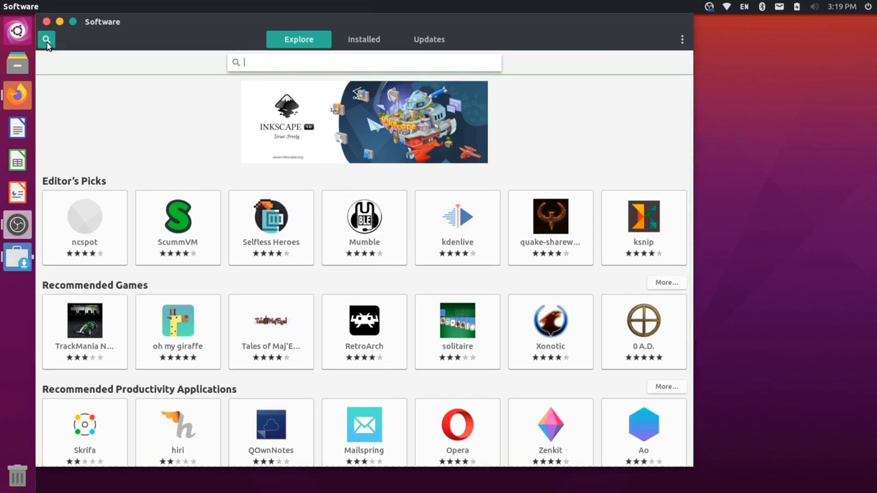
{"action": "type", "text": "unity tw"}
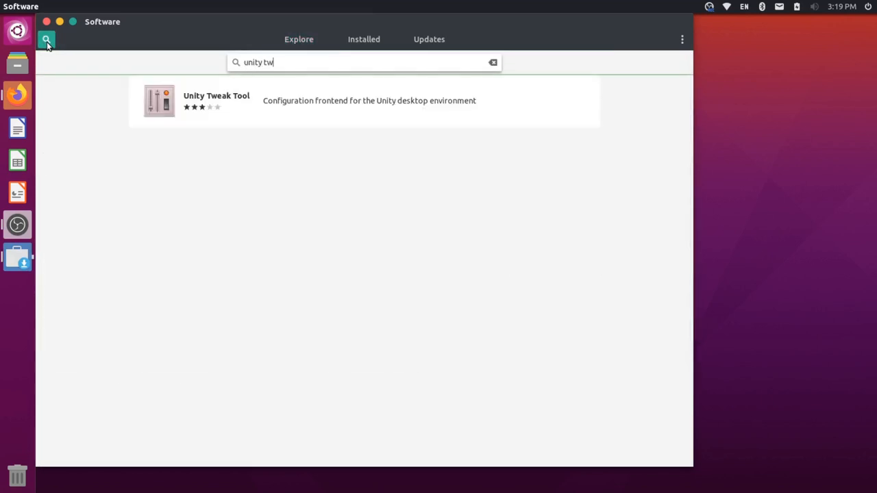
{"action": "type", "text": "eak"}
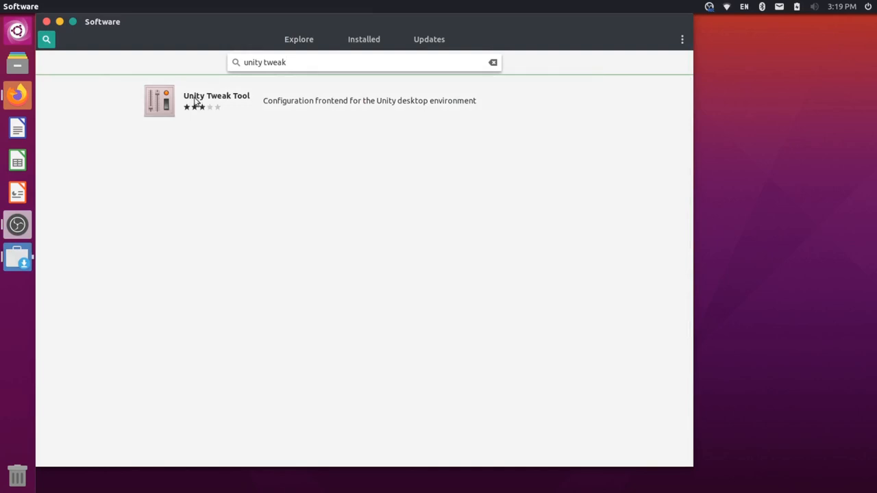
{"action": "left_click", "coordinate": [216, 100]}
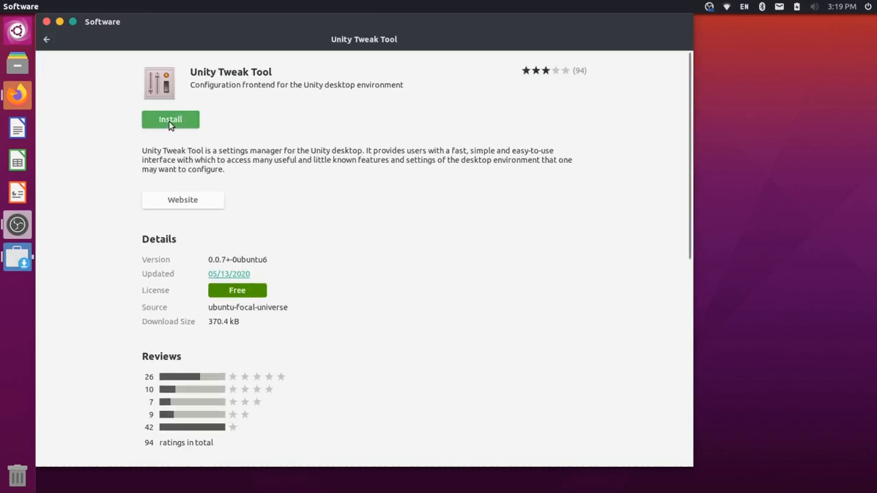
{"action": "left_click", "coordinate": [170, 118]}
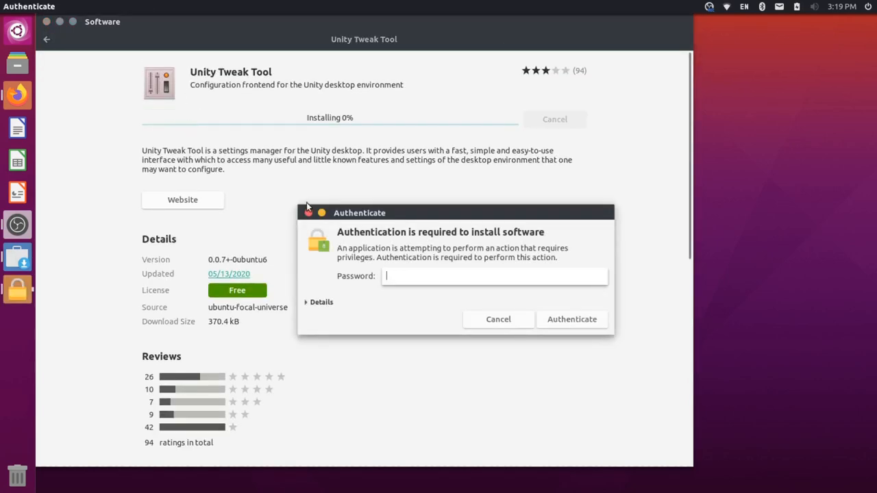
{"action": "left_click", "coordinate": [498, 319]}
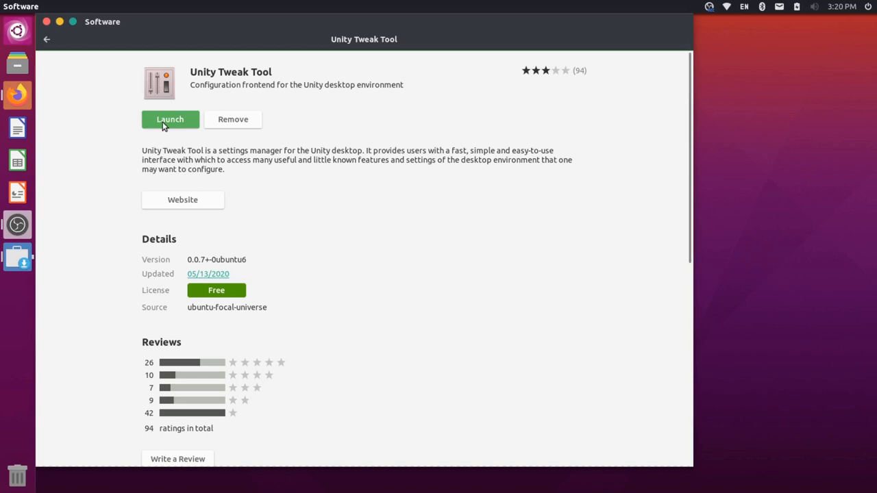
Launch Unity Tweak Tool and enable the workspace switcher in Workspace Settings for a 2×2 grid
{"action": "left_click", "coordinate": [170, 118]}
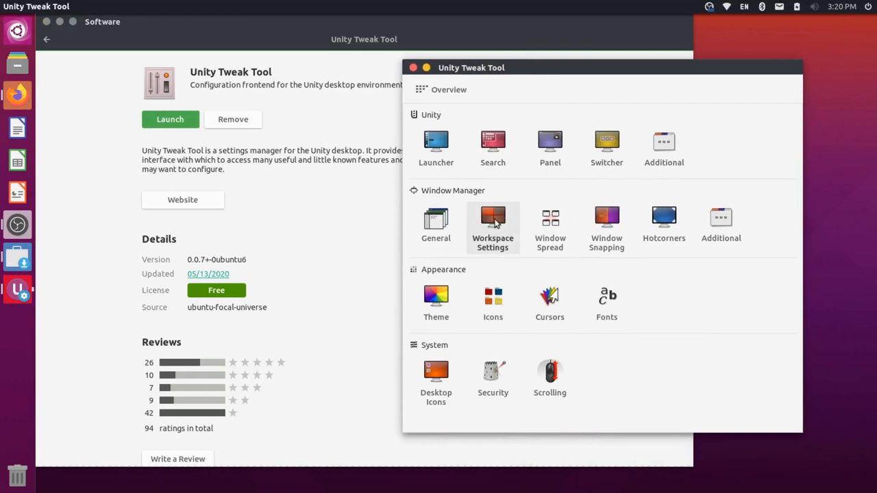
{"action": "left_click", "coordinate": [493, 219]}
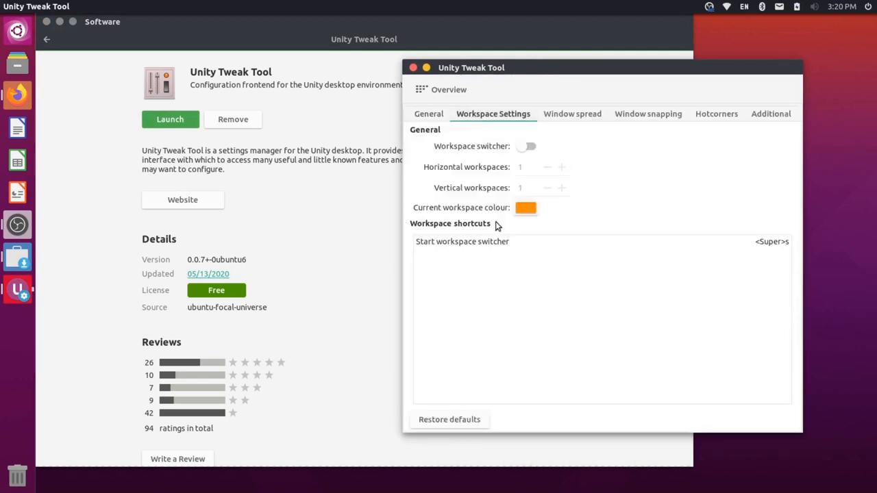
{"action": "mouse_move", "coordinate": [465, 154]}
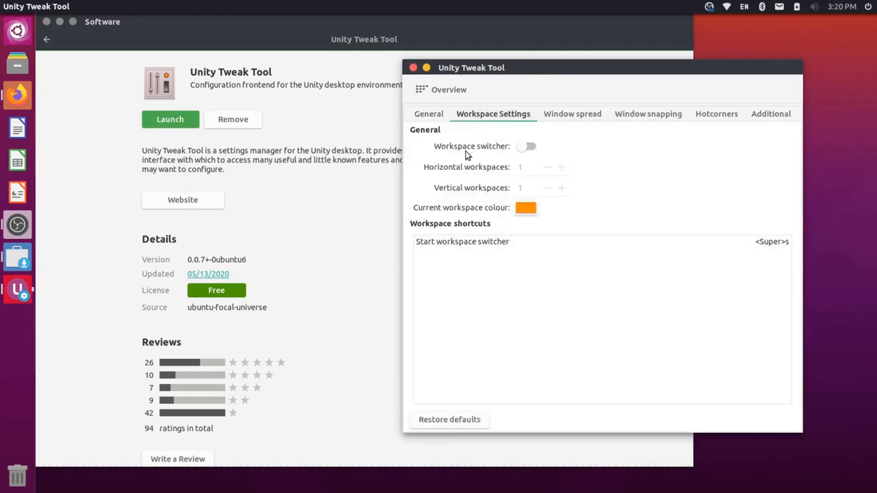
{"action": "left_click", "coordinate": [528, 145]}
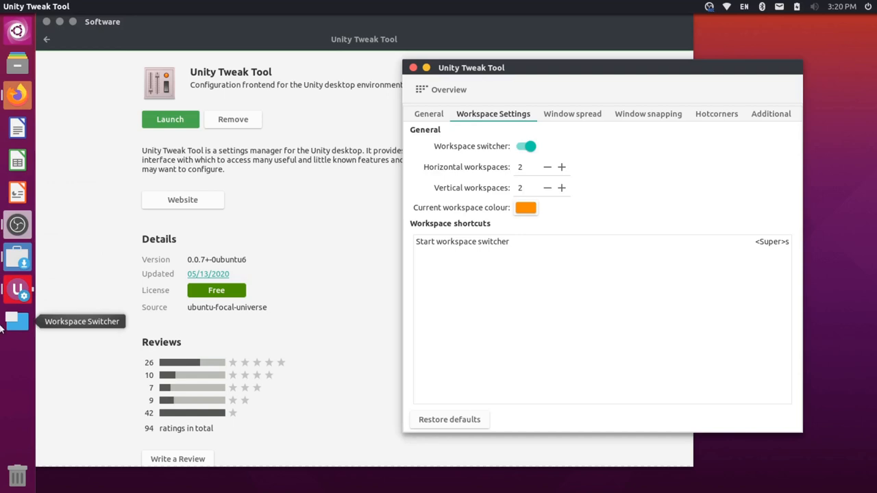
Preview the four workspaces, then set the grid to 4 horizontal by 1 vertical
{"action": "left_click", "coordinate": [17, 321]}
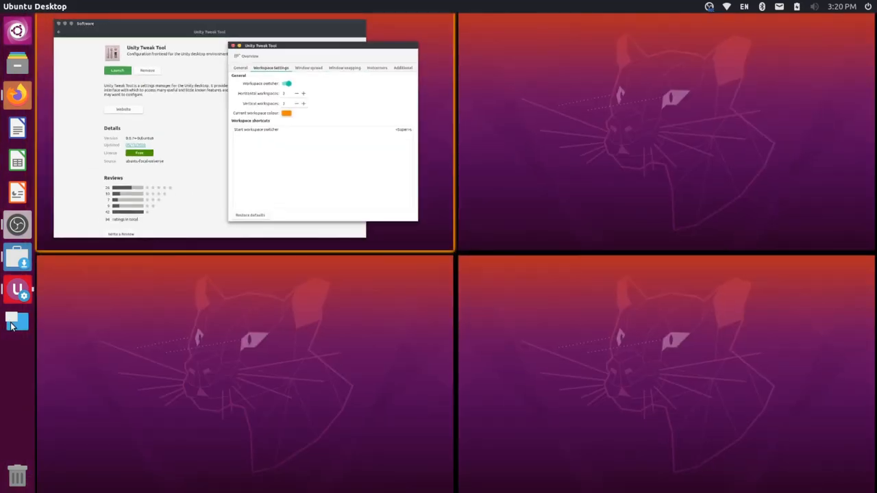
{"action": "mouse_move", "coordinate": [402, 316]}
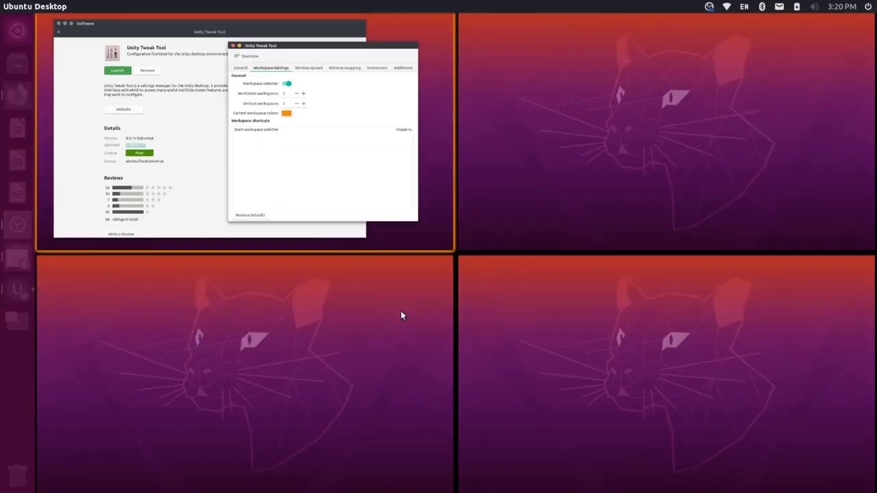
{"action": "mouse_move", "coordinate": [322, 256]}
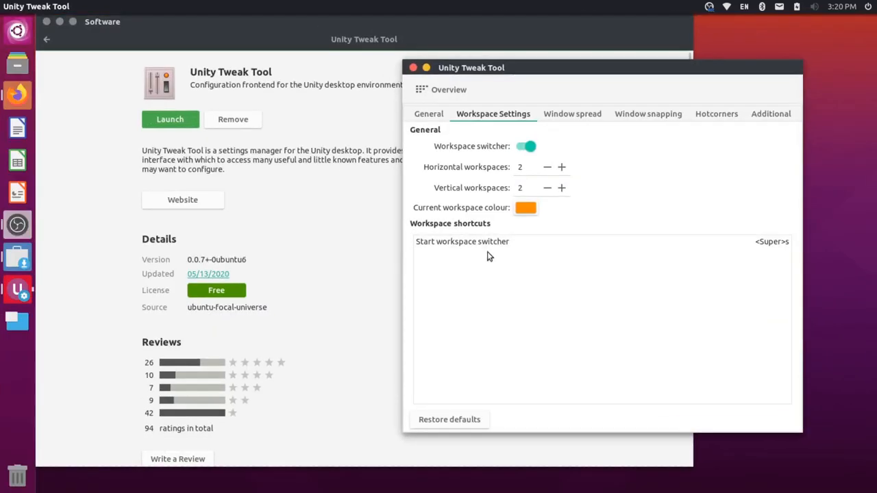
{"action": "mouse_move", "coordinate": [576, 185]}
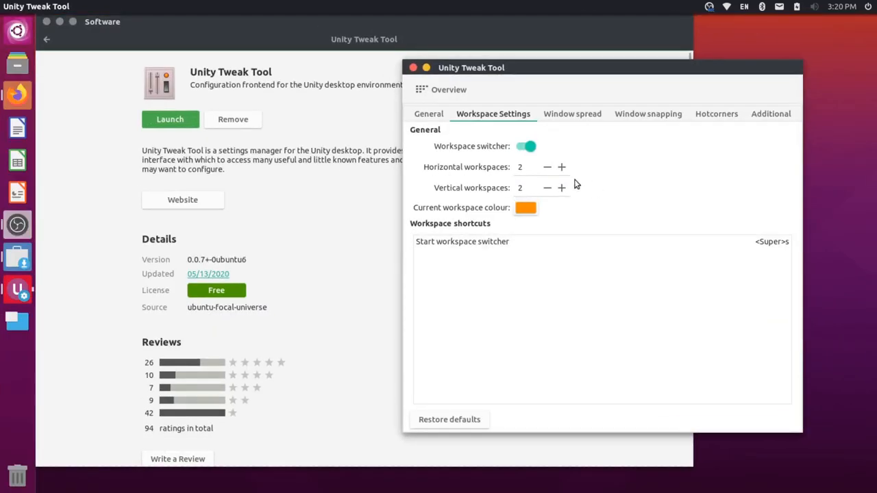
{"action": "left_click", "coordinate": [545, 187]}
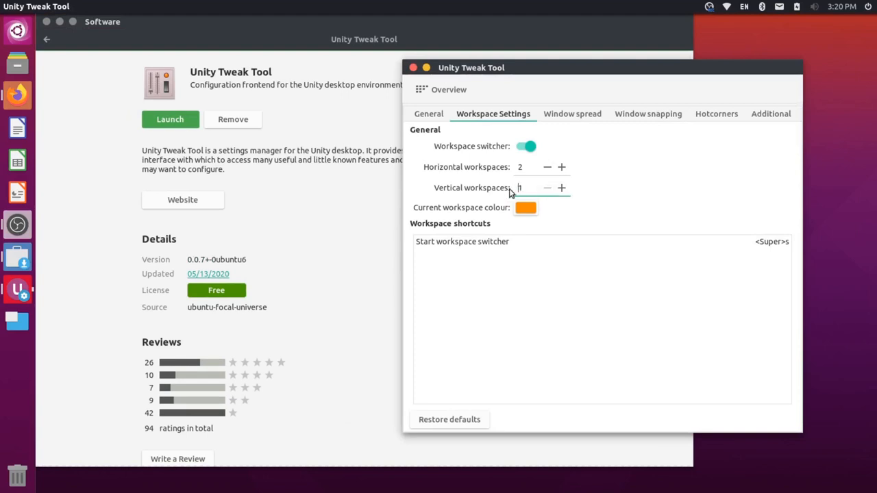
{"action": "left_click", "coordinate": [561, 167]}
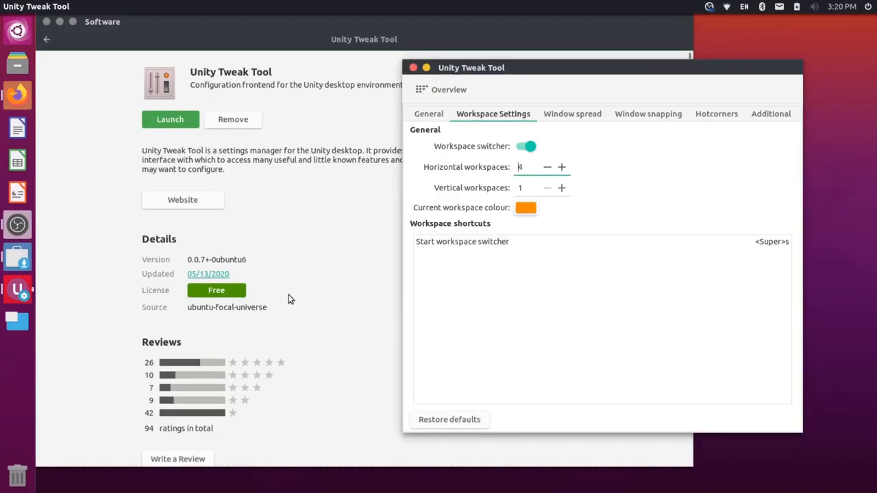
Confirm the new workspace count and move the Unity Tweak Tool window further left
{"action": "key", "text": "super+s"}
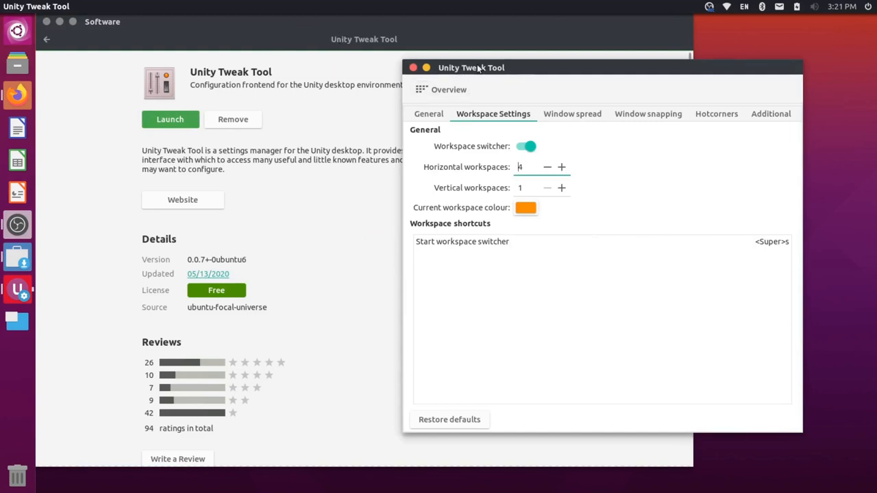
{"action": "left_click_drag", "start_coordinate": [471, 67], "coordinate": [433, 77]}
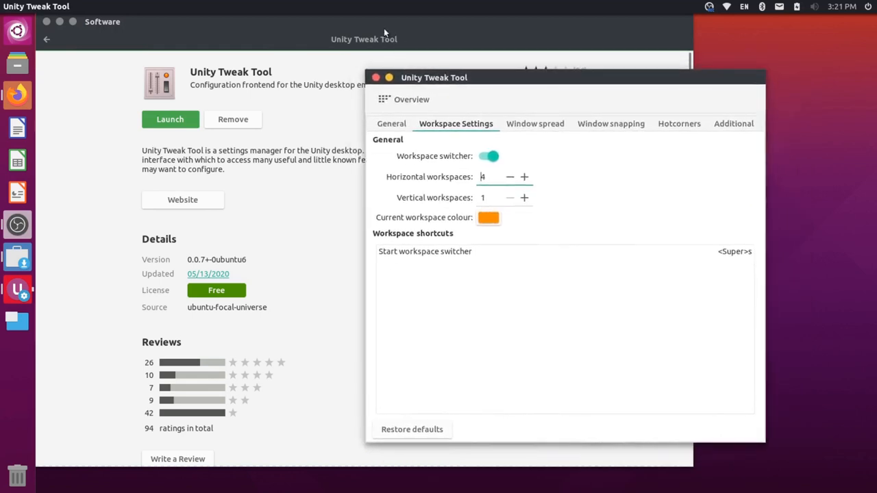
{"action": "mouse_move", "coordinate": [431, 77]}
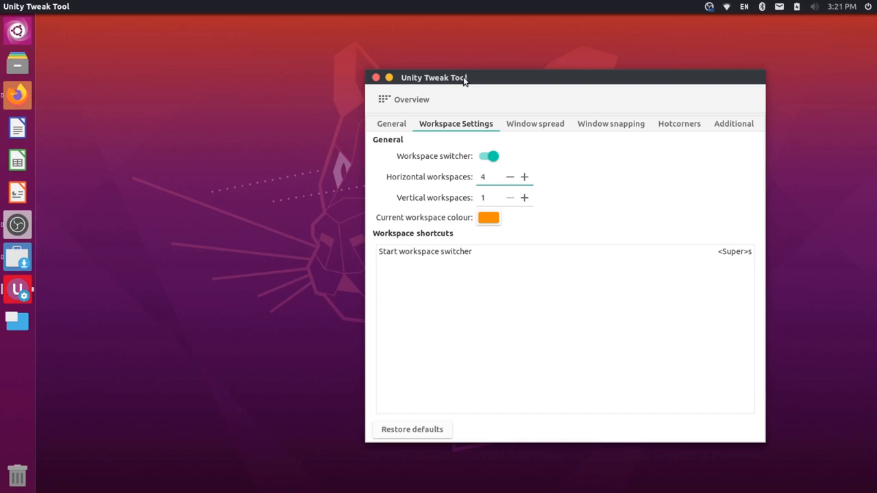
{"action": "left_click", "coordinate": [486, 177]}
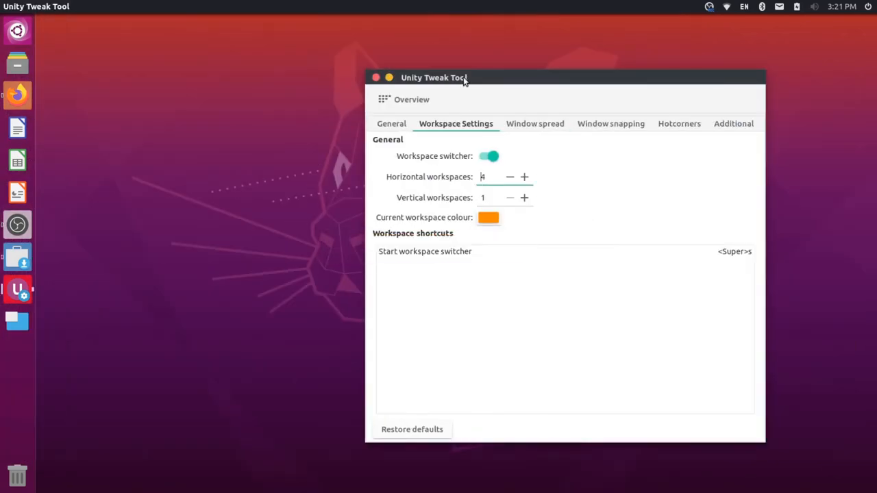
{"action": "mouse_move", "coordinate": [446, 88]}
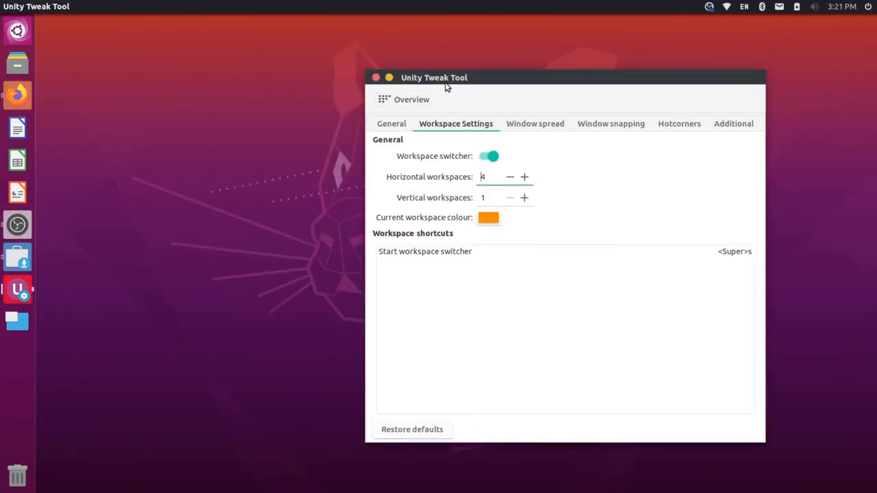
{"action": "mouse_move", "coordinate": [16, 290]}
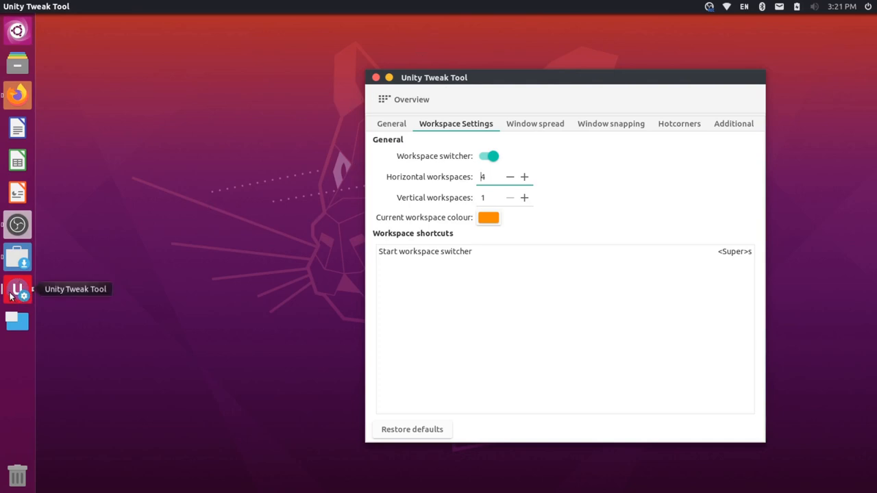
{"action": "mouse_move", "coordinate": [22, 294]}
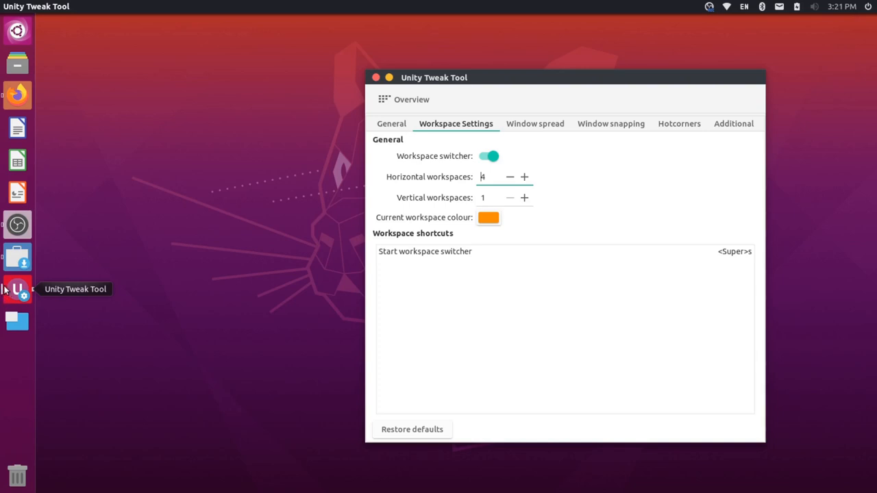
{"action": "mouse_move", "coordinate": [17, 225]}
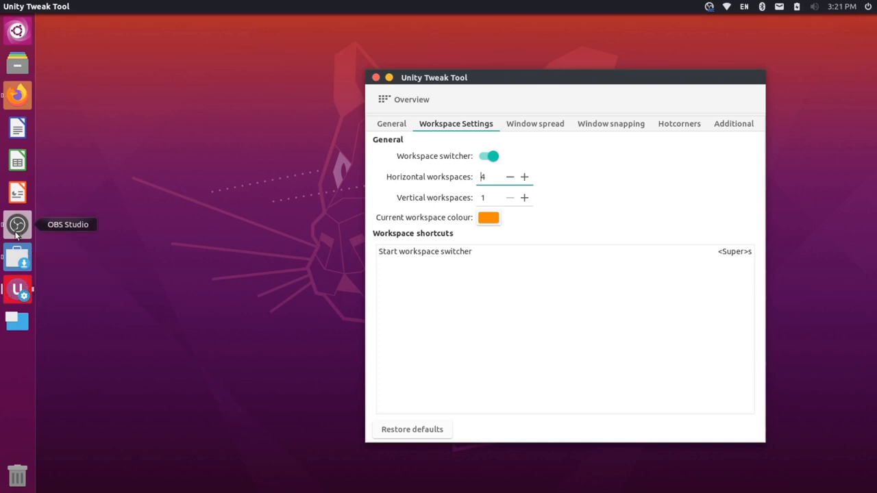
{"action": "mouse_move", "coordinate": [17, 257]}
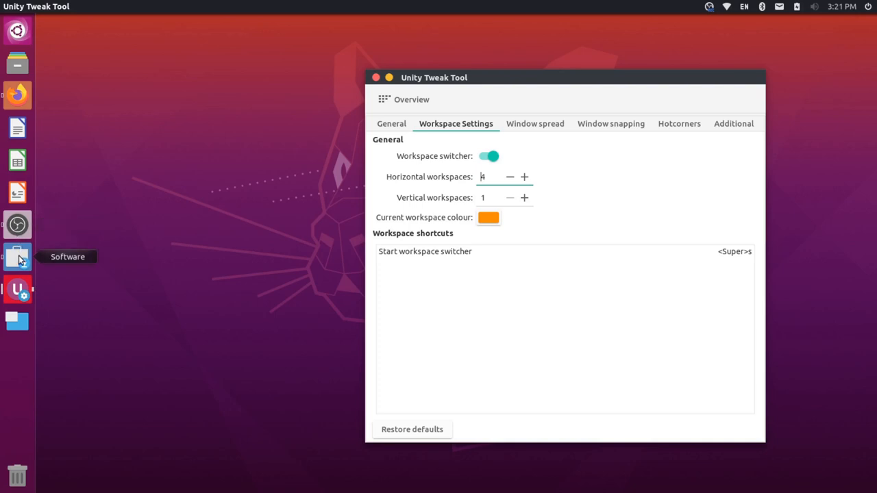
{"action": "mouse_move", "coordinate": [16, 224]}
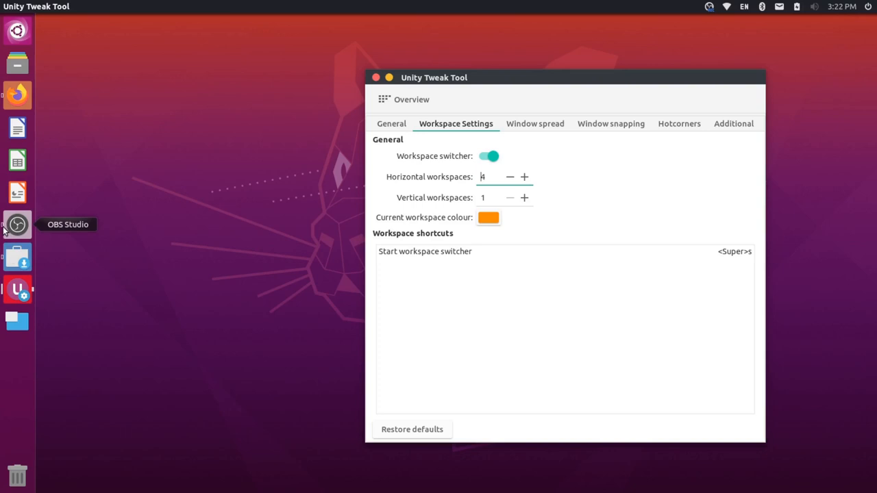
{"action": "mouse_move", "coordinate": [16, 256]}
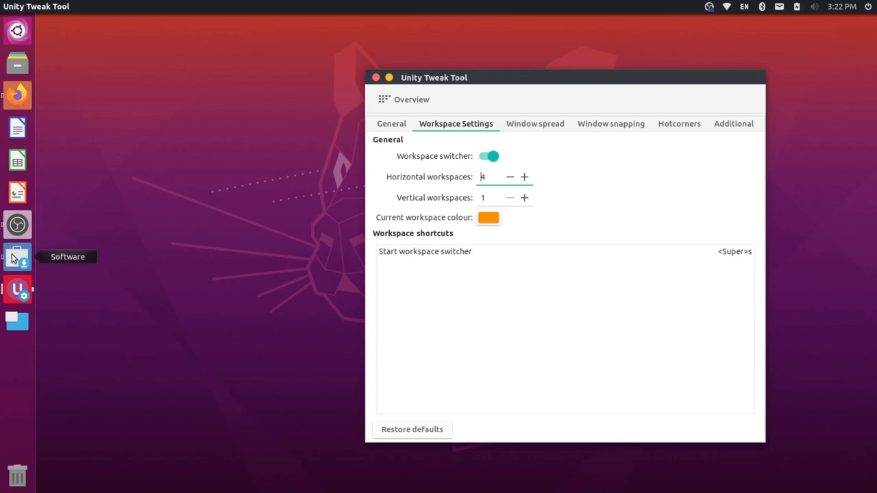
{"action": "mouse_move", "coordinate": [17, 94]}
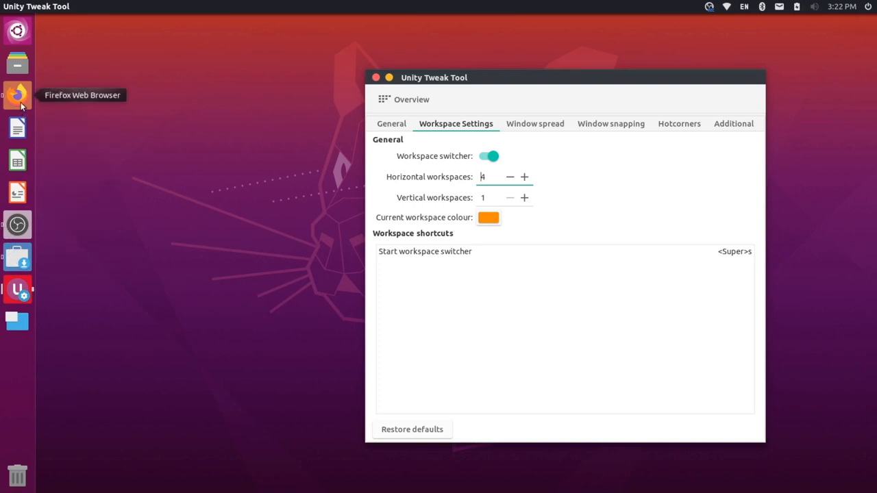
{"action": "mouse_move", "coordinate": [16, 225]}
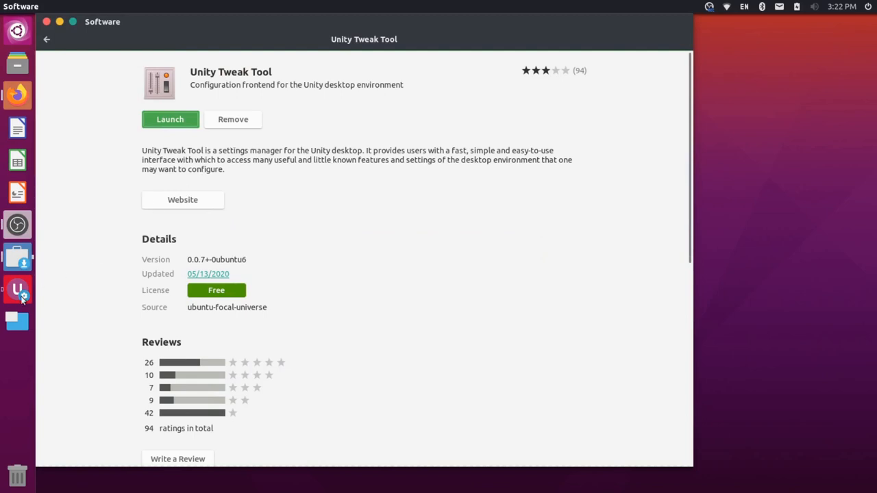
{"action": "mouse_move", "coordinate": [16, 289]}
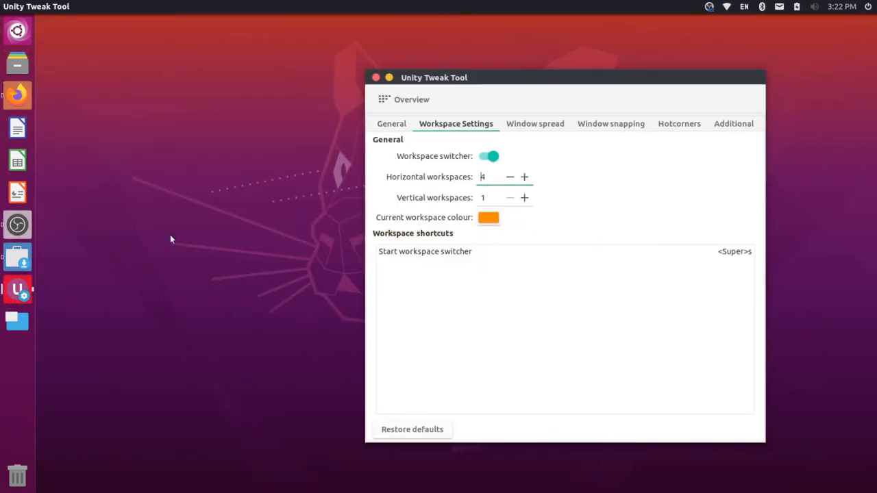
{"action": "mouse_move", "coordinate": [459, 77]}
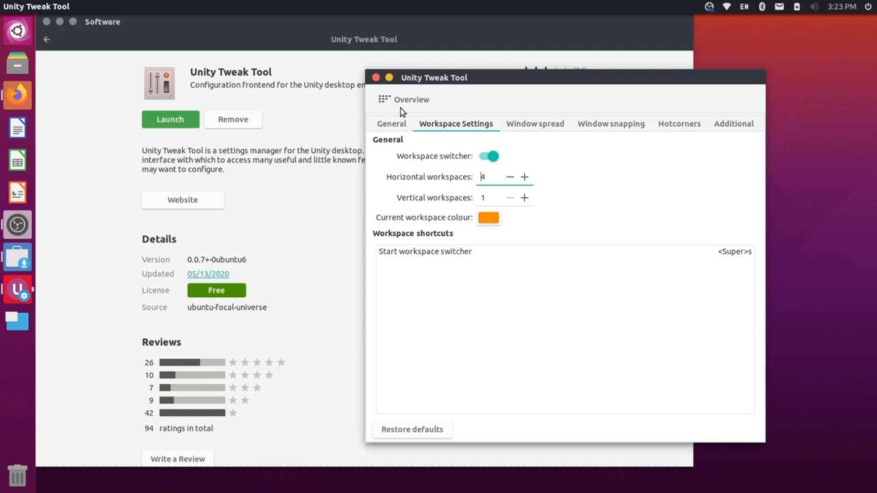
{"action": "mouse_move", "coordinate": [59, 310]}
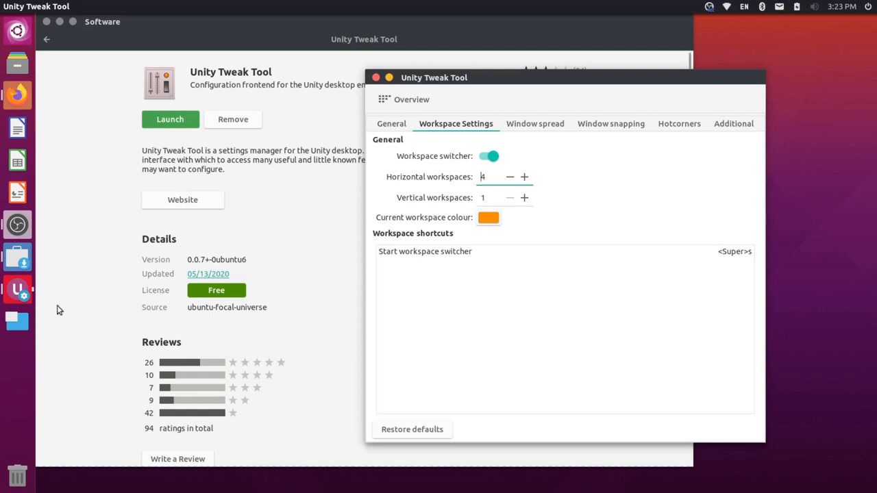
{"action": "mouse_move", "coordinate": [16, 322]}
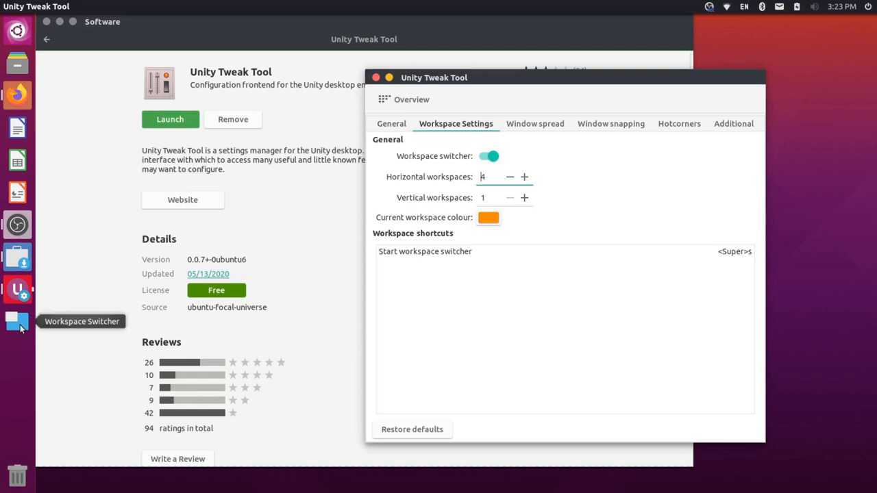
{"action": "left_click", "coordinate": [17, 320]}
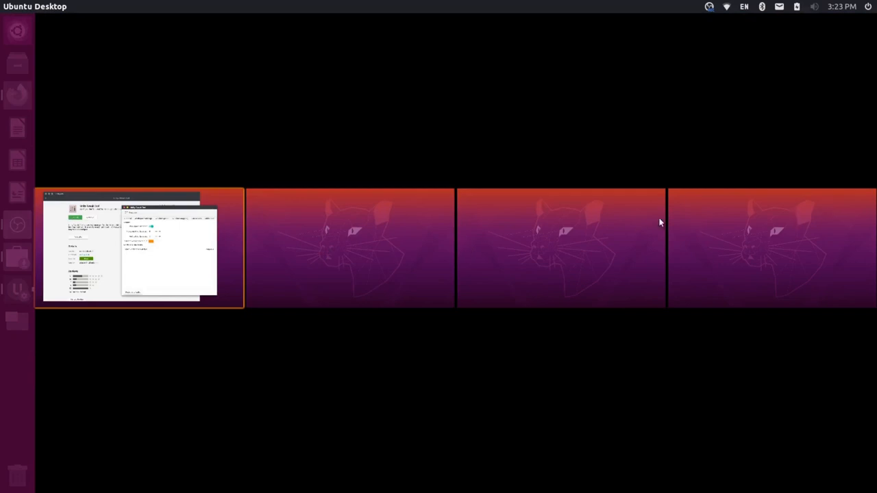
{"action": "left_click", "coordinate": [139, 247]}
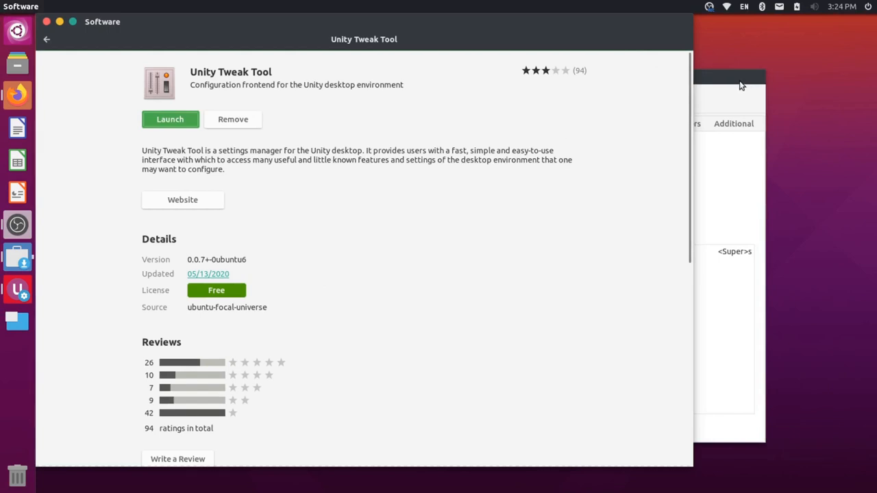
{"action": "left_click", "coordinate": [170, 118]}
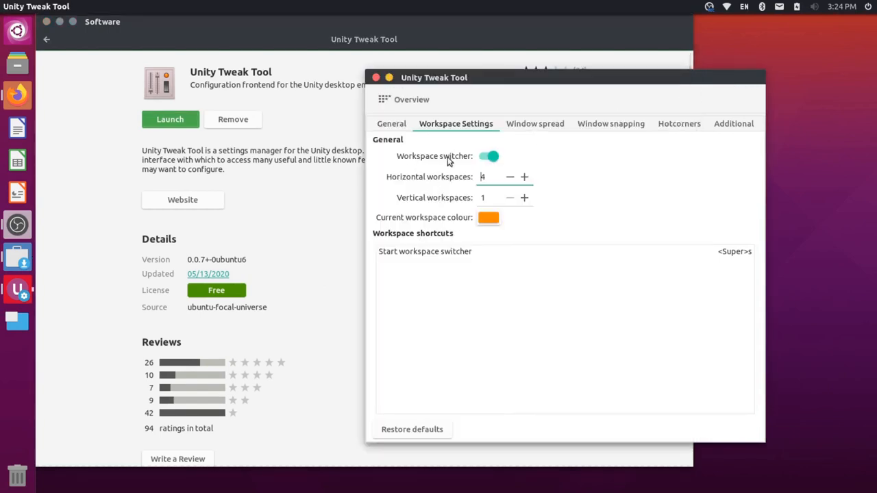
{"action": "mouse_move", "coordinate": [53, 326]}
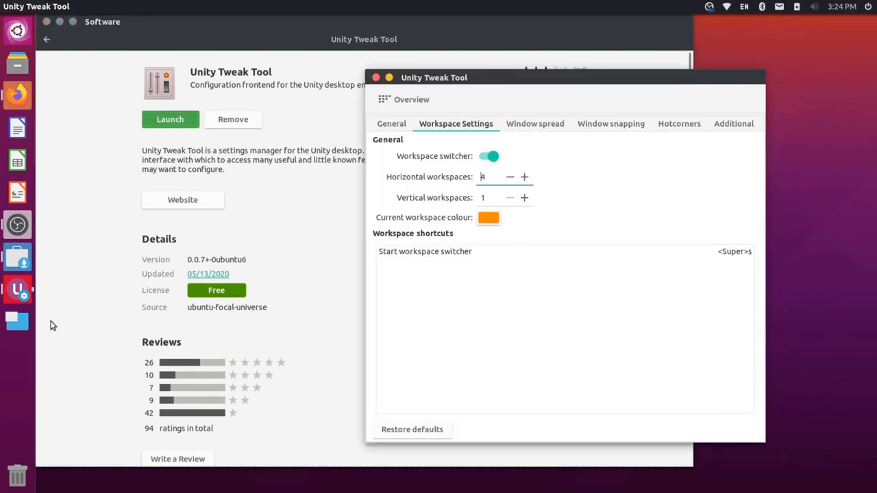
{"action": "mouse_move", "coordinate": [16, 320]}
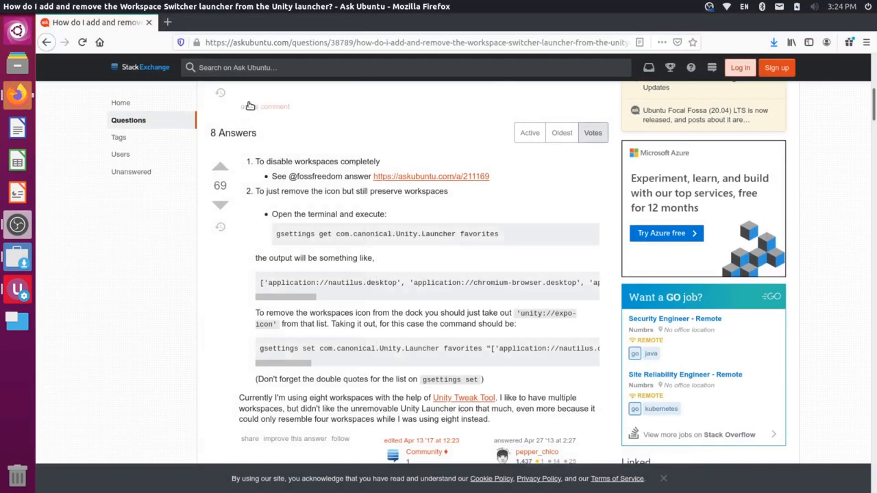
{"action": "mouse_move", "coordinate": [316, 175]}
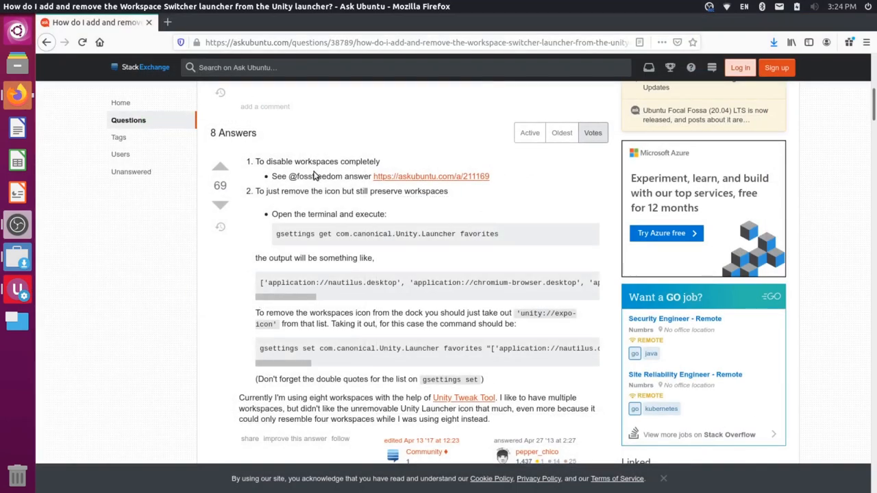
Scroll the Ask Ubuntu question to the answer with the gsettings commands
{"action": "scroll", "scroll_direction": "up", "scroll_amount": 3}
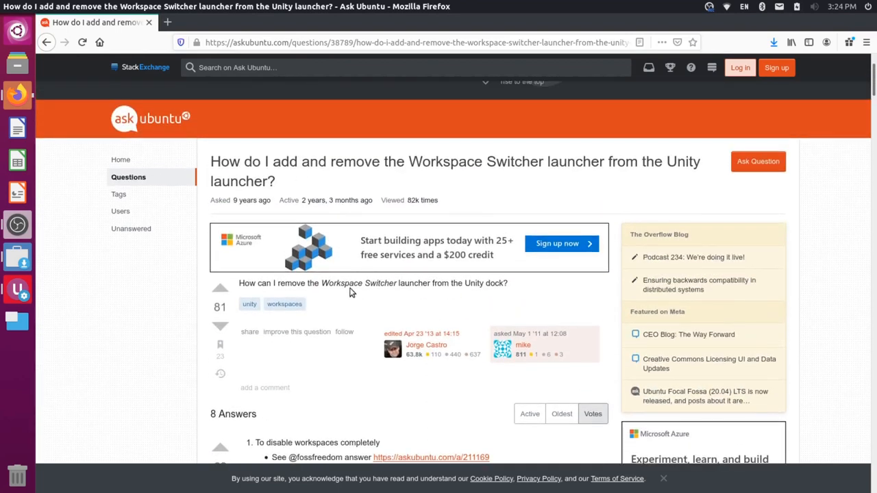
{"action": "scroll", "scroll_direction": "down", "scroll_amount": 3}
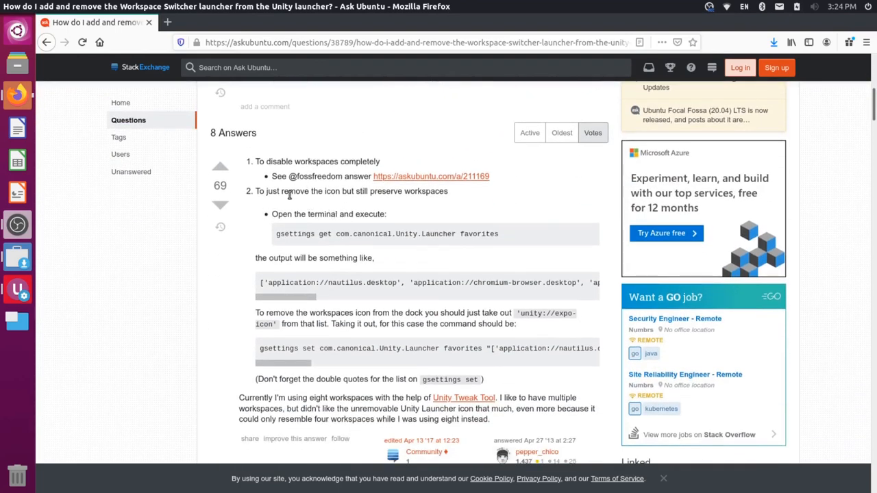
{"action": "mouse_move", "coordinate": [349, 211]}
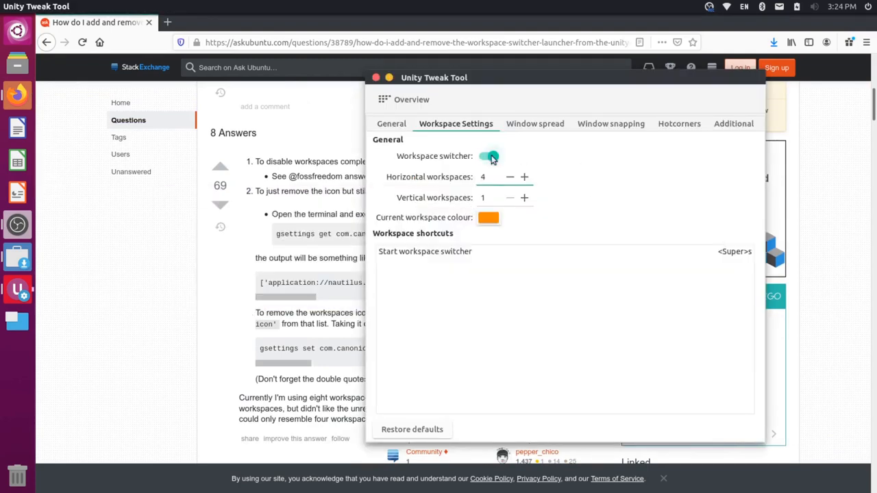
Toggle the workspace switcher off and on and arrange workspaces as 2×2
{"action": "left_click", "coordinate": [489, 156]}
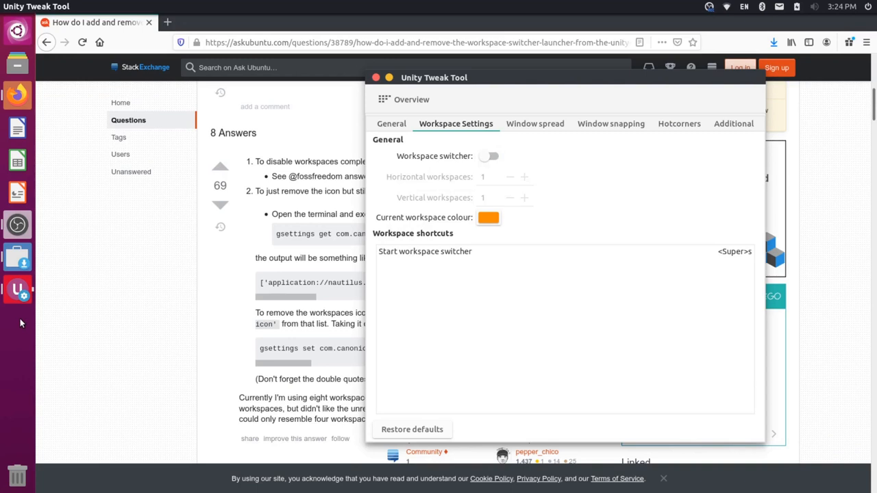
{"action": "left_click", "coordinate": [489, 156]}
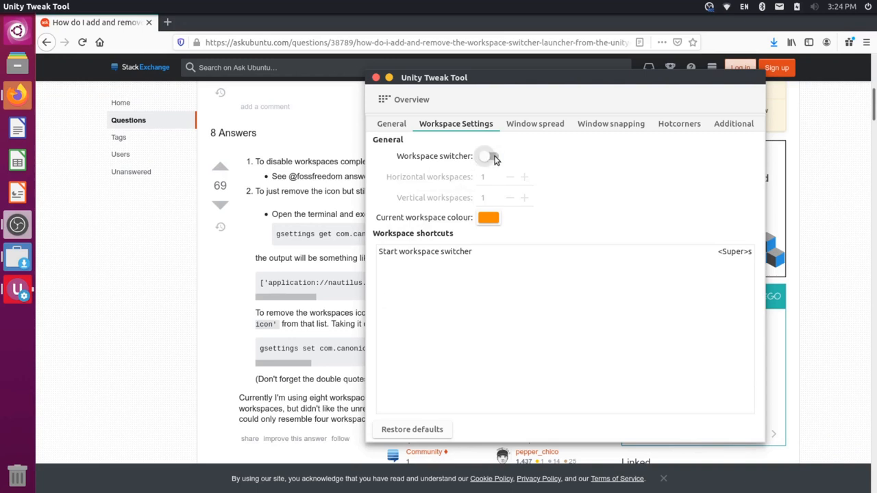
{"action": "left_click", "coordinate": [487, 156]}
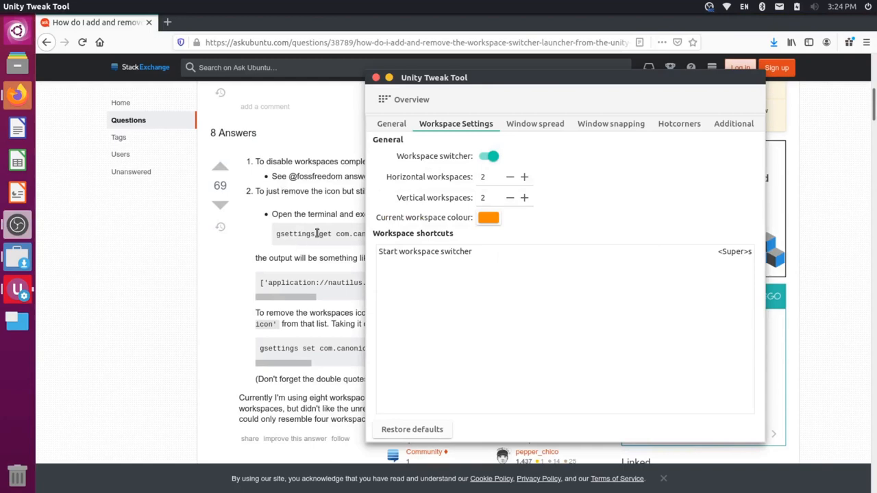
Select the gsettings get command in the Ask Ubuntu answer and search the Dash for 'term'
{"action": "left_click", "coordinate": [376, 77]}
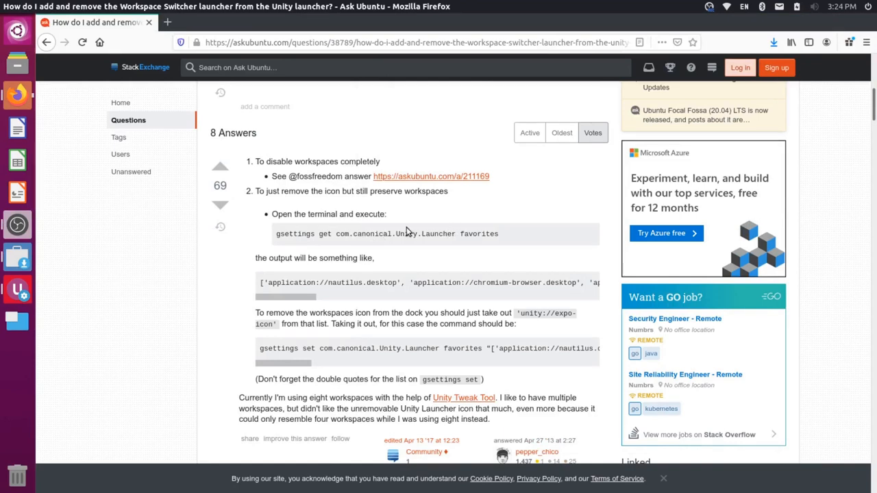
{"action": "triple_click", "coordinate": [387, 233]}
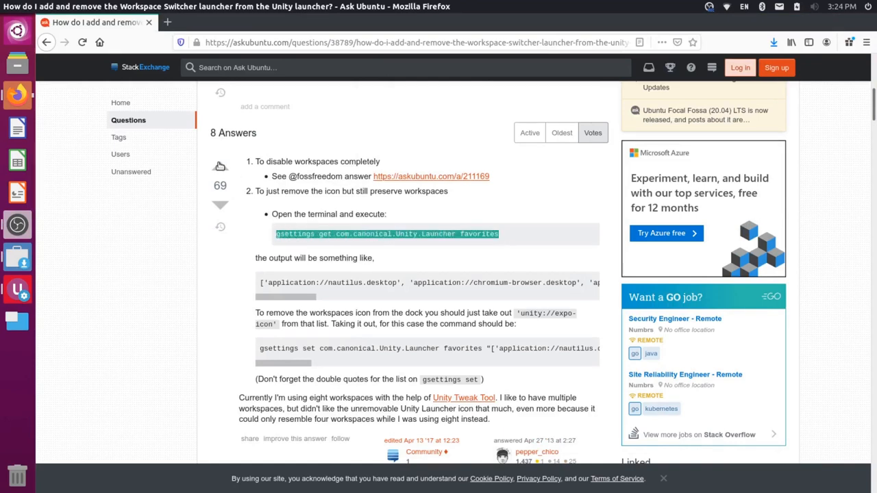
{"action": "type", "text": "term"}
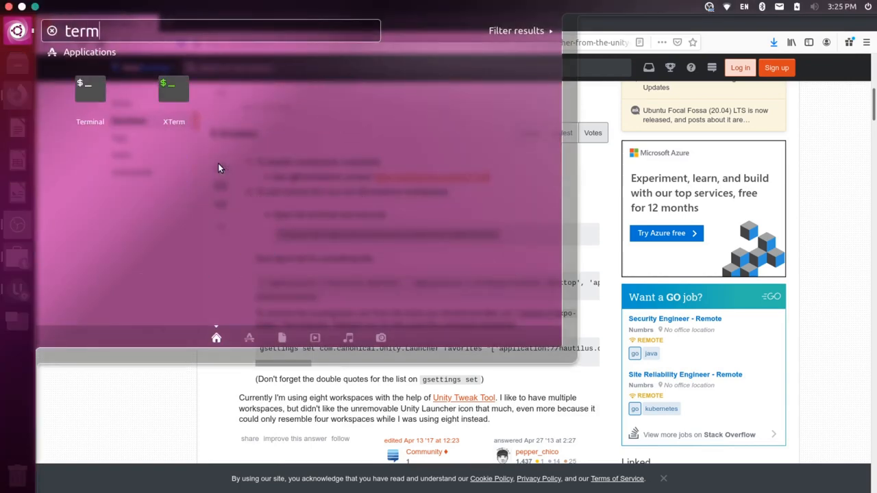
Run 'gsettings get com.canonical.Unity.Launcher favorites' in Terminal
{"action": "left_click", "coordinate": [91, 96]}
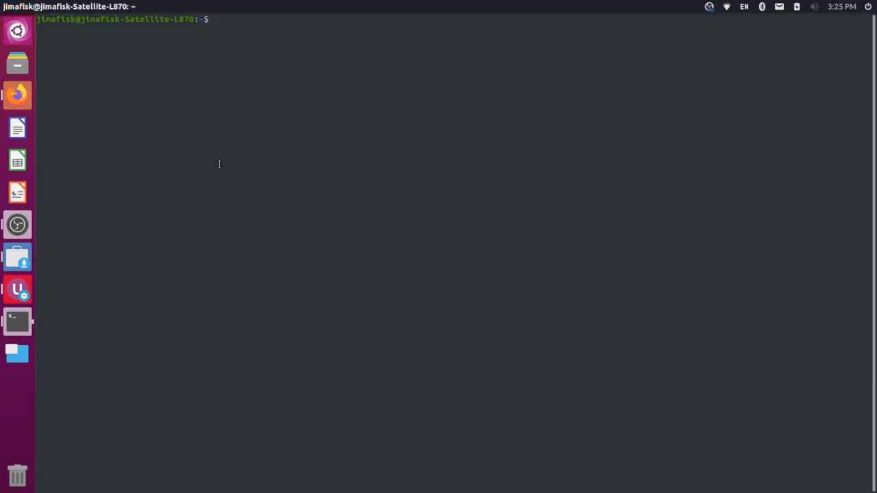
{"action": "type", "text": "gsettings get com.canonical.Unity.Launcher favorites"}
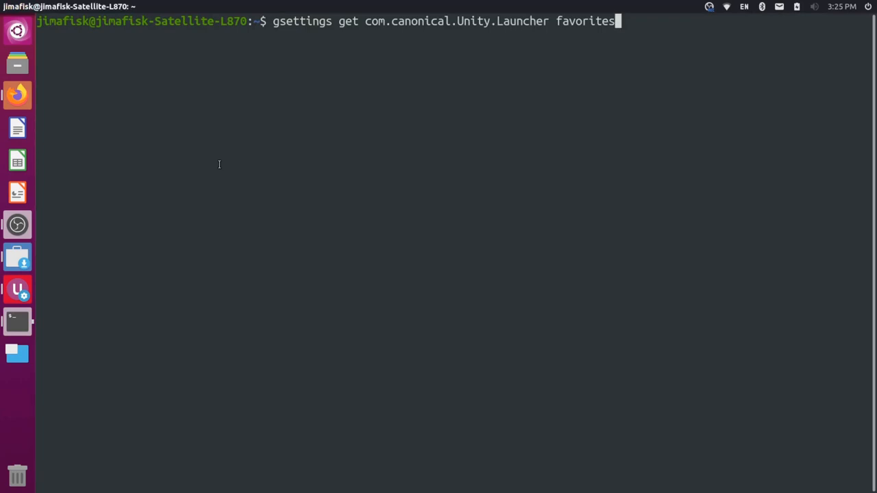
{"action": "key", "text": "Return"}
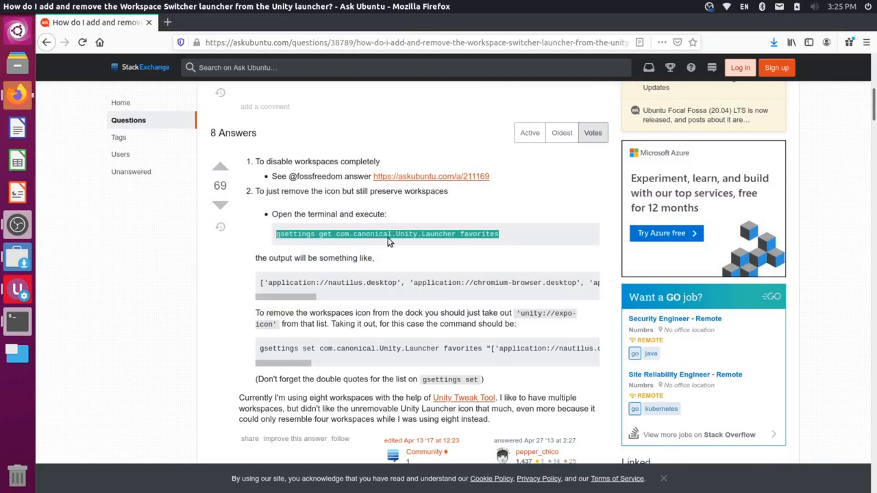
Scroll the Ask Ubuntu answer down to the gsettings set instructions
{"action": "scroll", "scroll_direction": "down", "scroll_amount": 3}
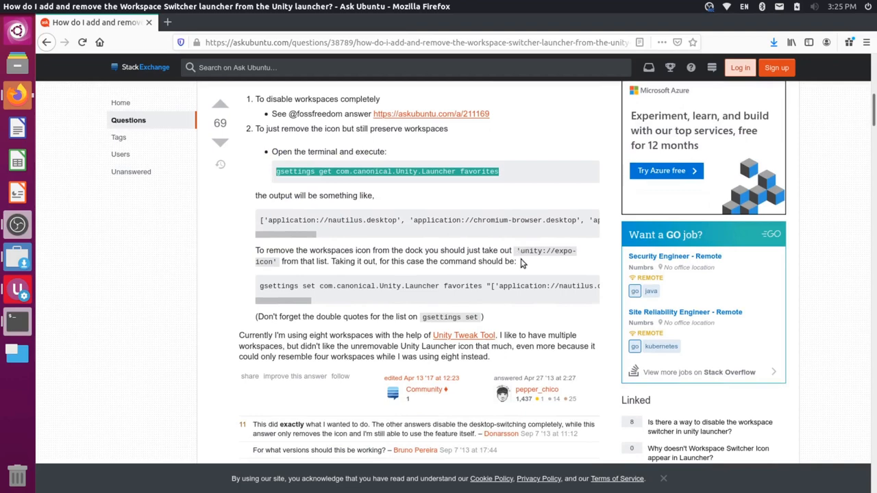
{"action": "mouse_move", "coordinate": [266, 263]}
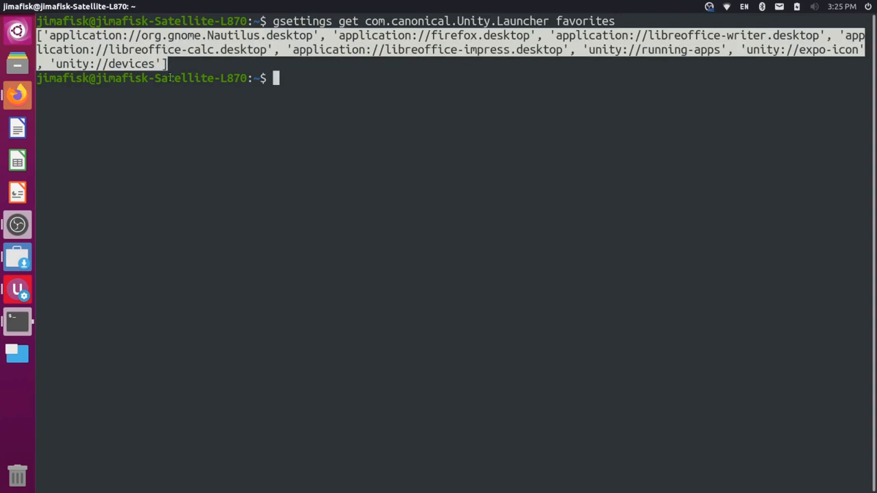
Run gsettings set com.canonical.Unity.Launcher favorites with the list minus 'unity://expo-icon'
{"action": "type", "text": "g"}
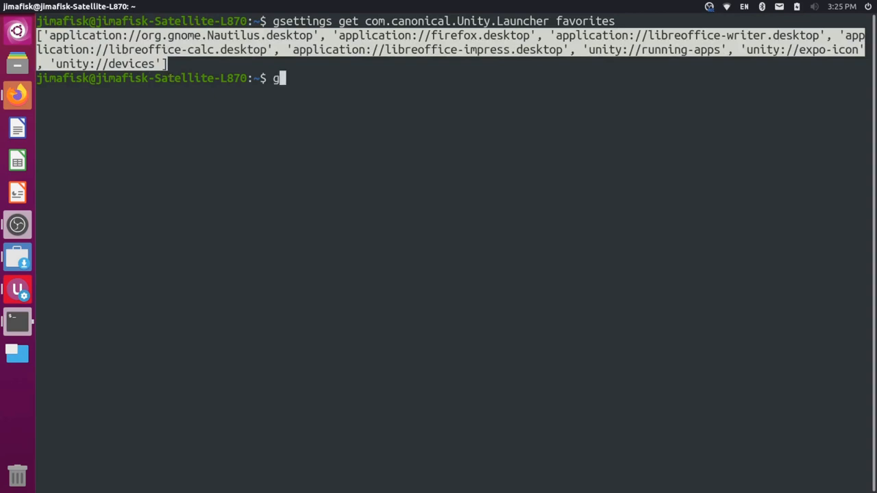
{"action": "type", "text": "settings"}
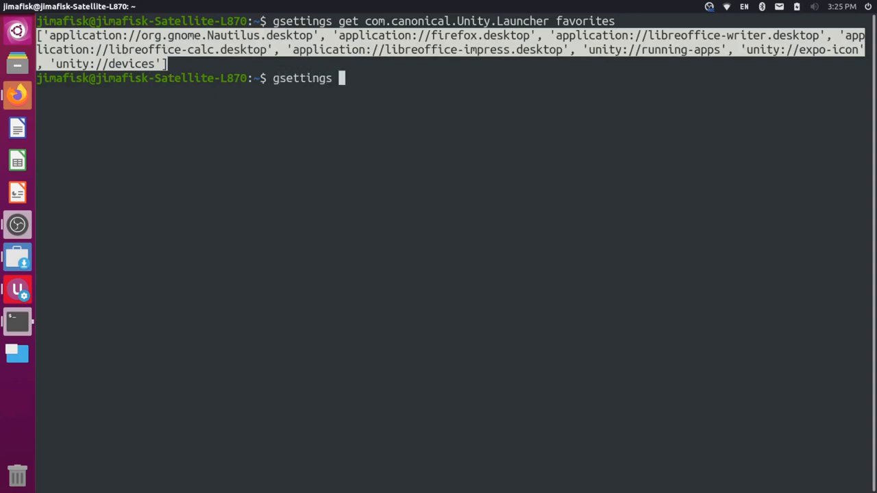
{"action": "type", "text": "set"}
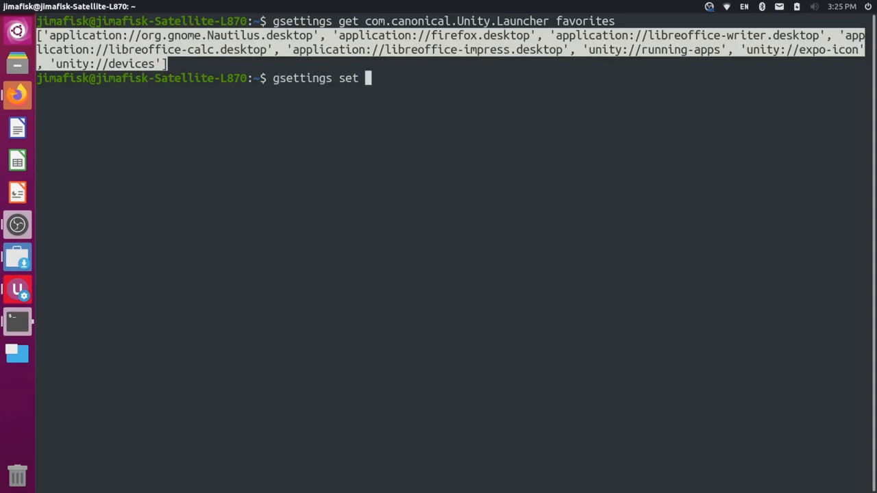
{"action": "type", "text": "com.canonical.Un"}
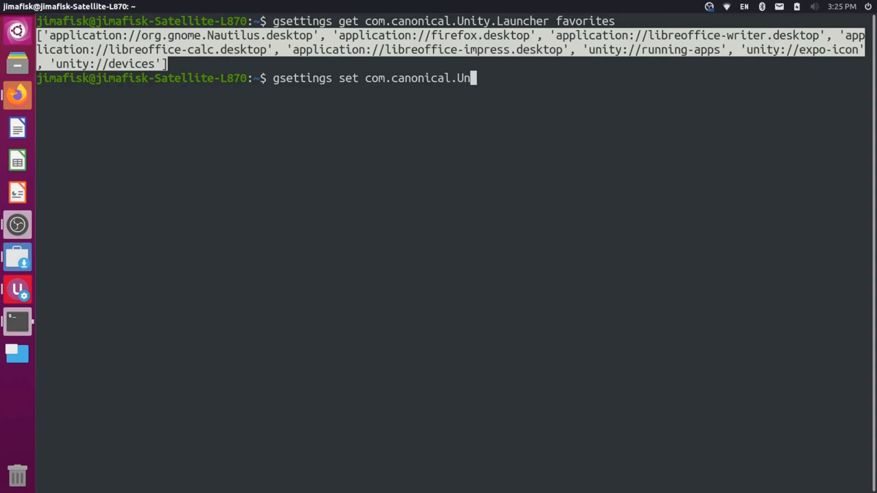
{"action": "type", "text": "ity.Launcher favo"}
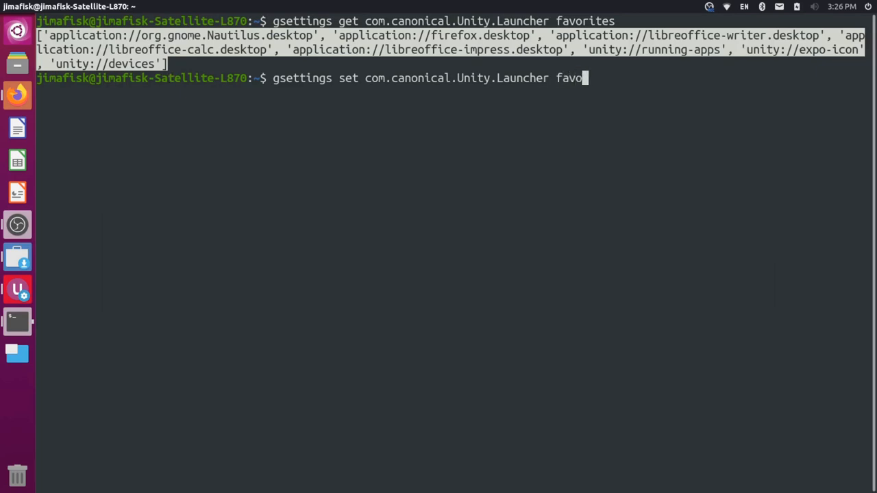
{"action": "type", "text": "rites"}
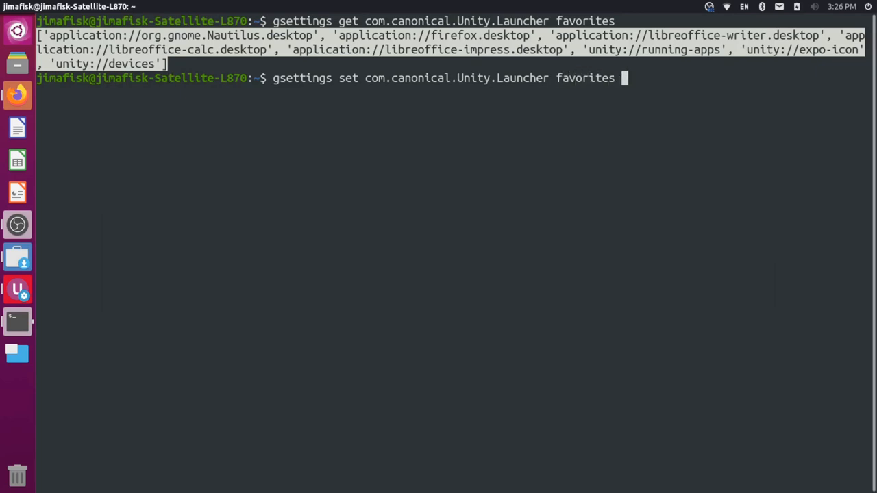
{"action": "type", "text": "\""}
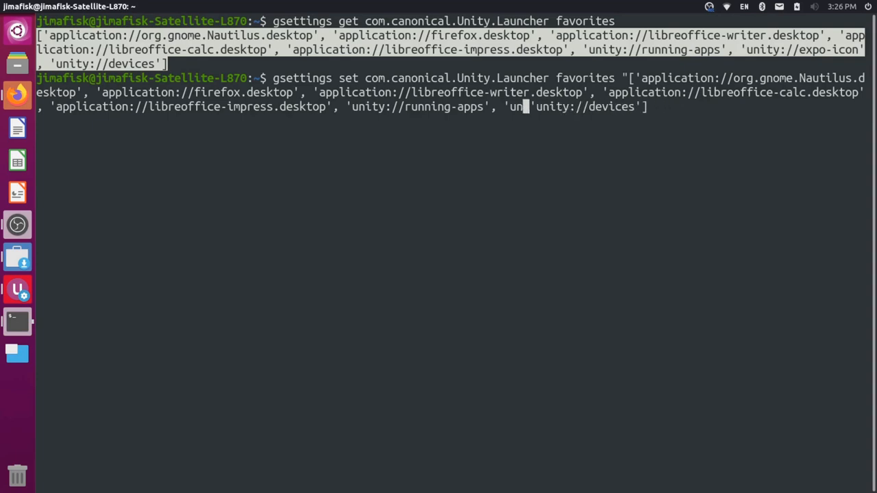
{"action": "key", "text": "BackSpace"}
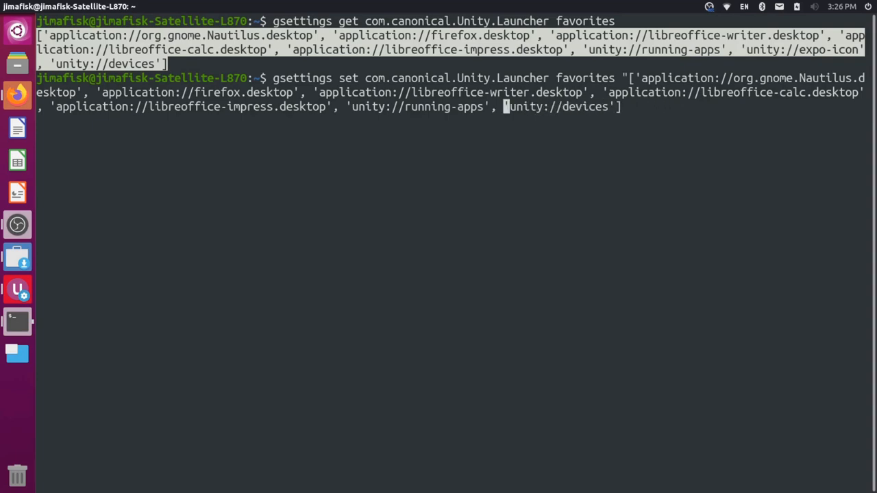
{"action": "type", "text": "\""}
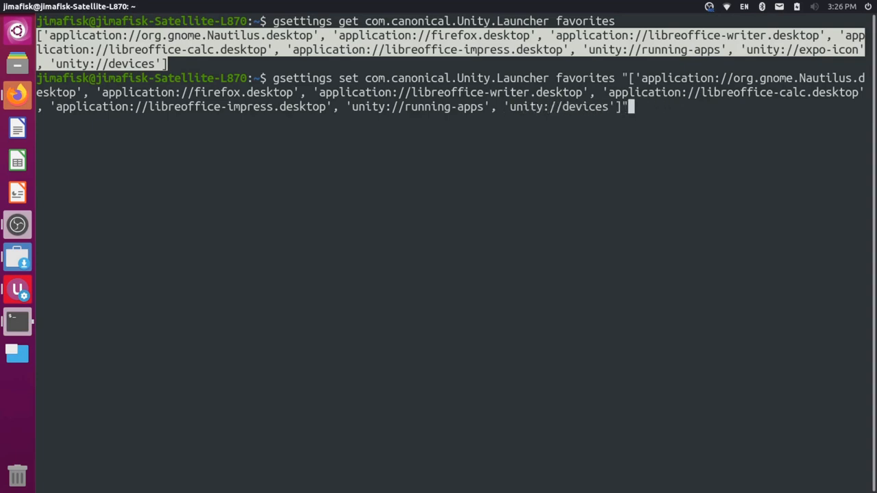
{"action": "mouse_move", "coordinate": [595, 307]}
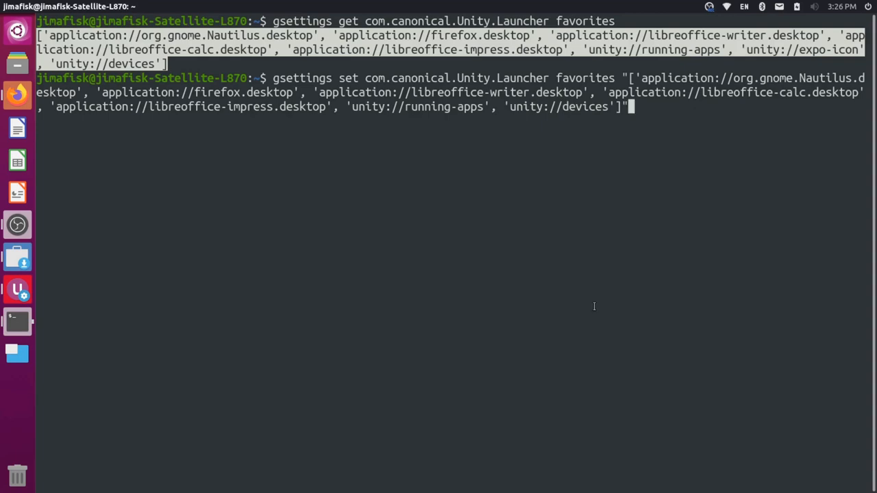
{"action": "key", "text": "Return"}
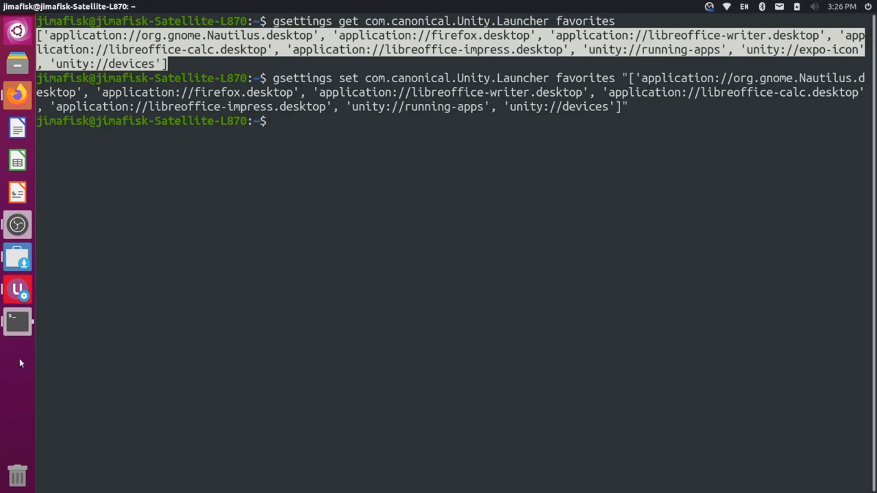
{"action": "mouse_move", "coordinate": [19, 373]}
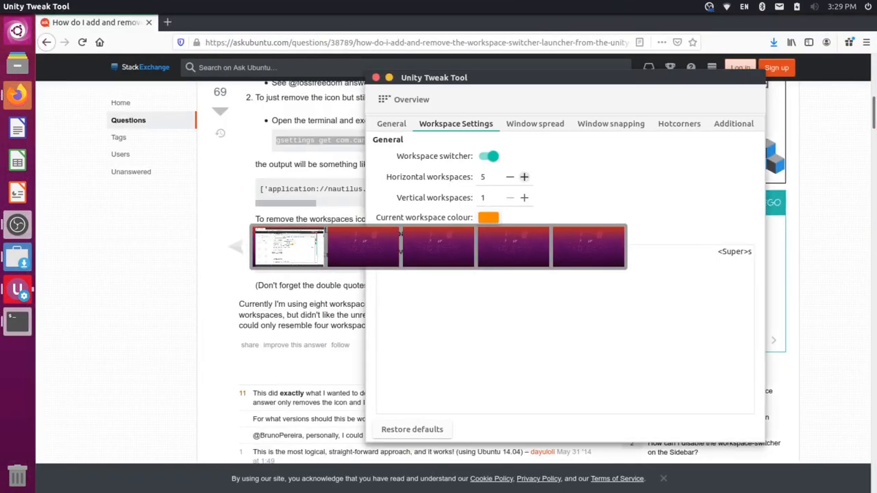
Set horizontal workspaces to 1 and vertical workspaces to 5, keeping the switcher on
{"action": "left_click", "coordinate": [510, 177]}
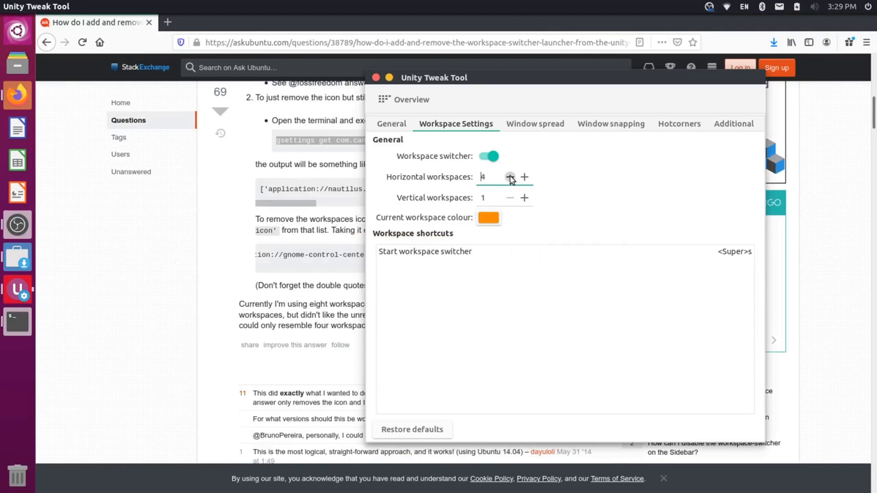
{"action": "left_click", "coordinate": [509, 177]}
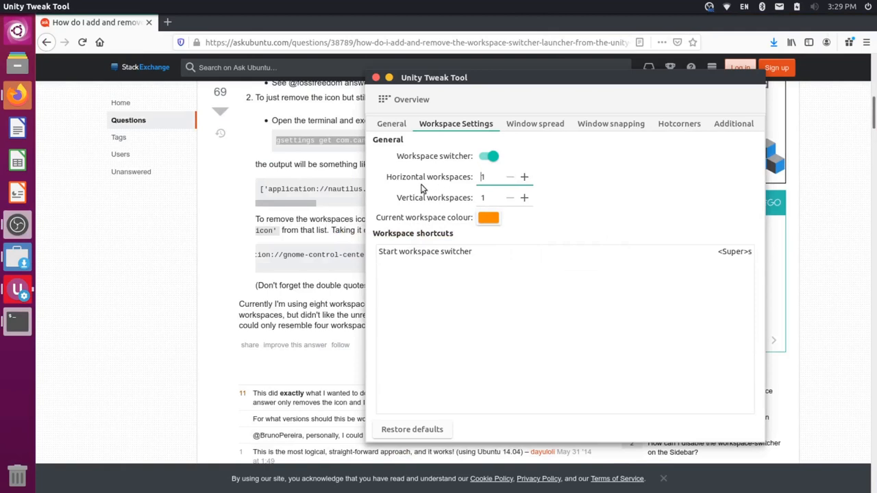
{"action": "left_click", "coordinate": [524, 197]}
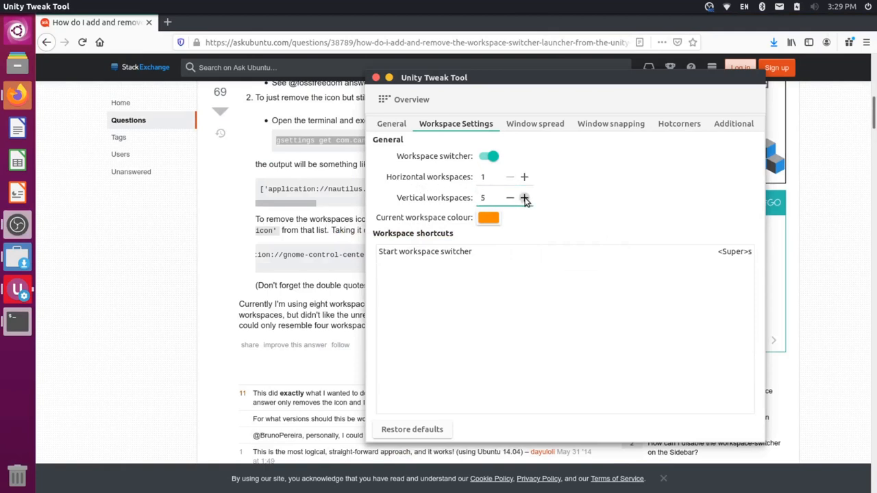
{"action": "left_click", "coordinate": [524, 198]}
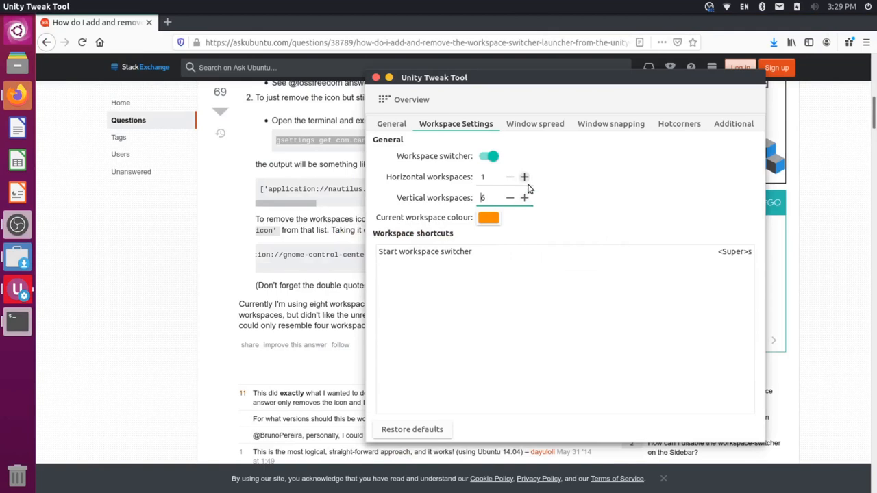
{"action": "left_click", "coordinate": [510, 198]}
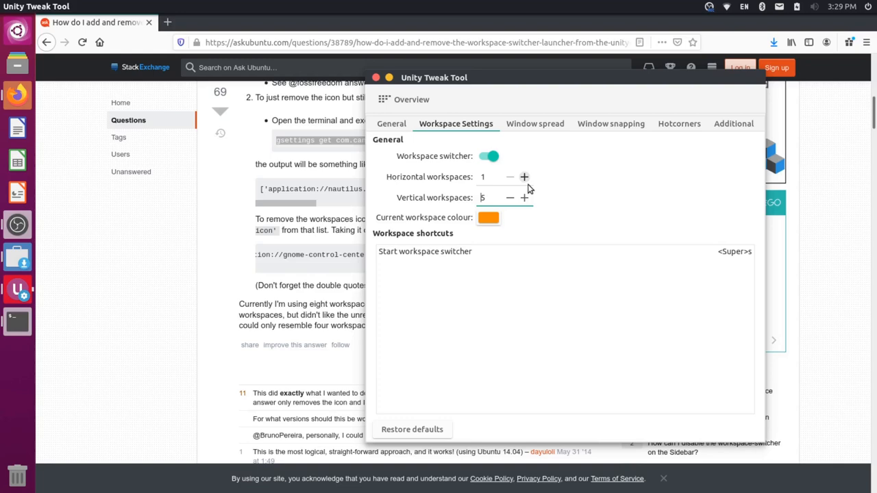
{"action": "mouse_move", "coordinate": [13, 356]}
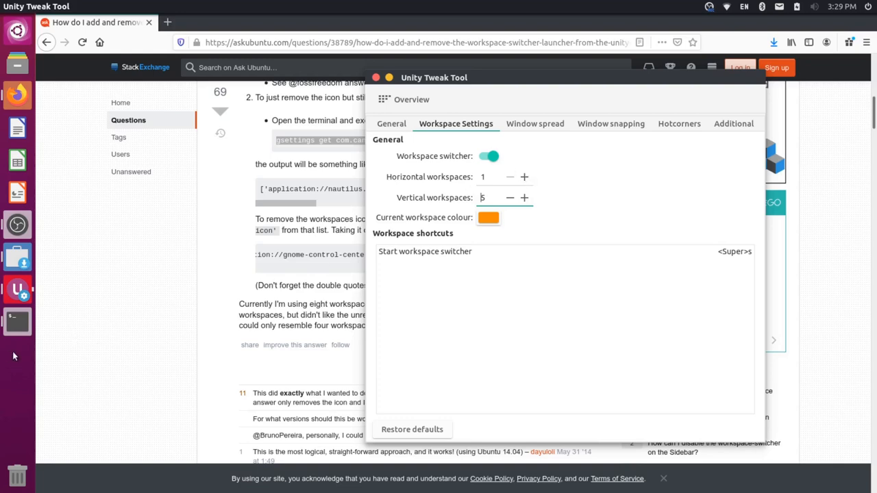
Return to the Ask Ubuntu answer in Firefox and select the 'unity://expo-icon' favourites entry
{"action": "left_click", "coordinate": [376, 77]}
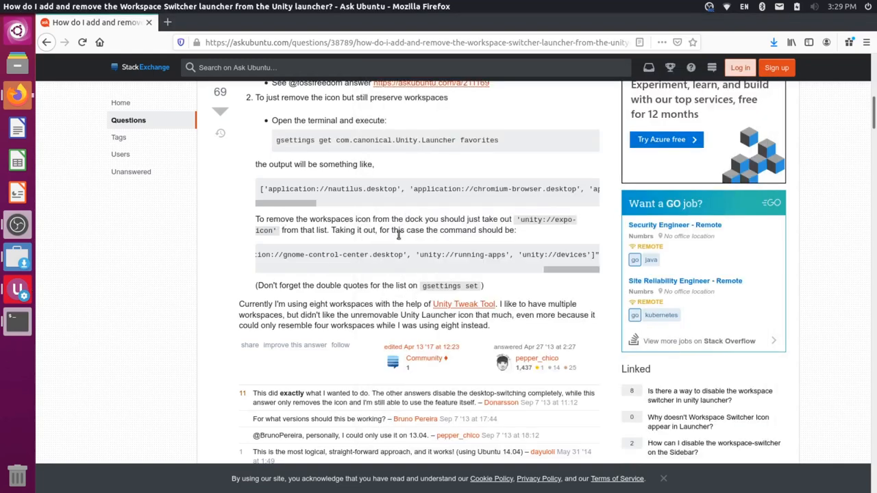
{"action": "mouse_move", "coordinate": [518, 227]}
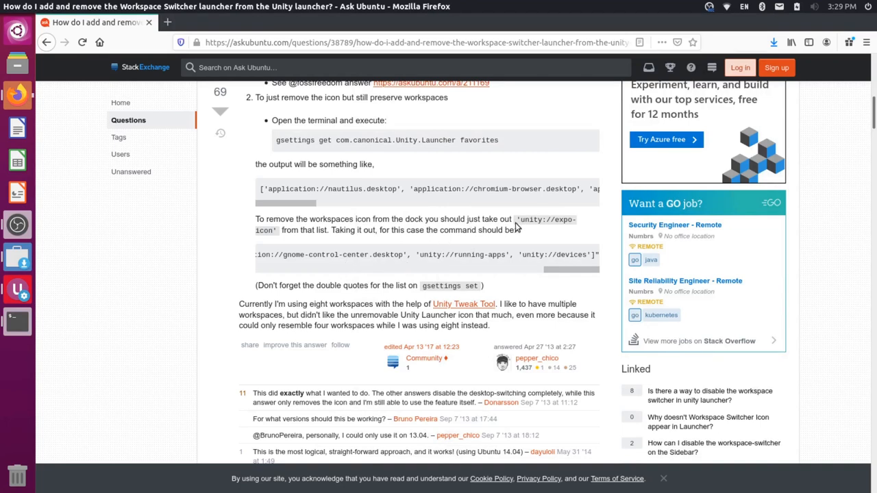
{"action": "double_click", "coordinate": [545, 220]}
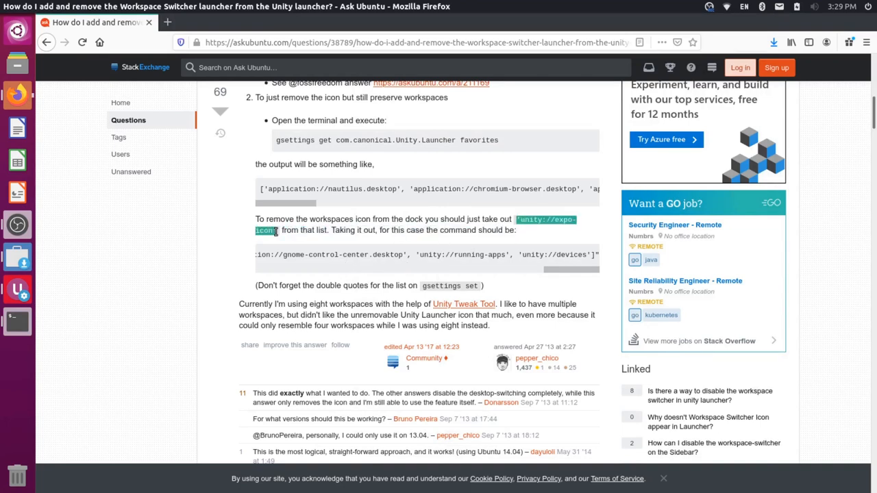